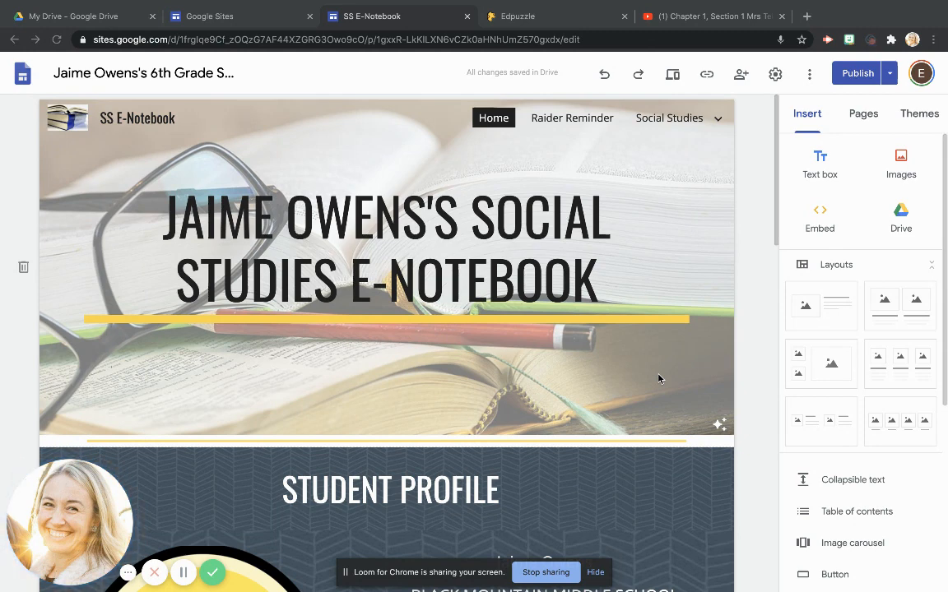
{"action": "mouse_move", "coordinate": [565, 283]}
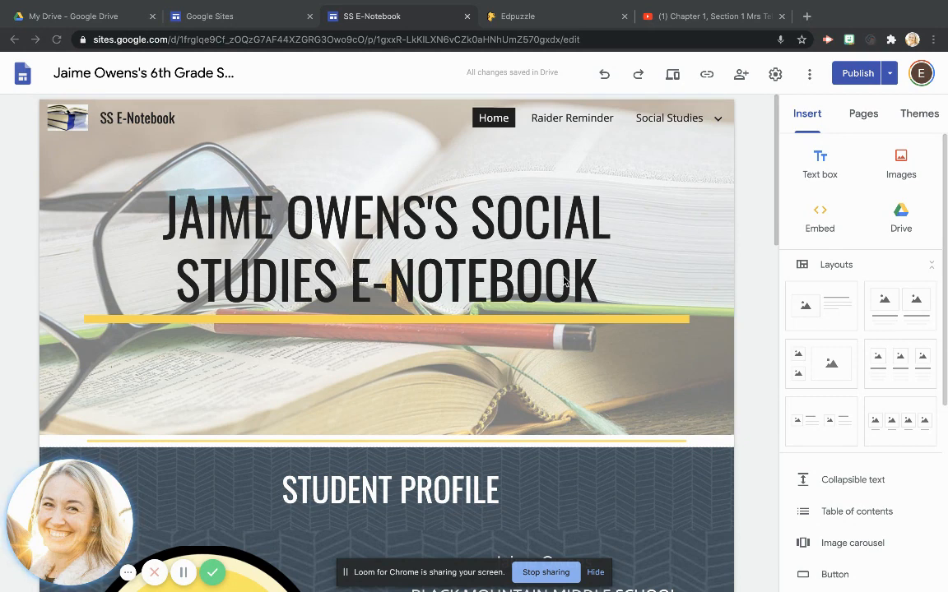
{"action": "mouse_move", "coordinate": [632, 246]}
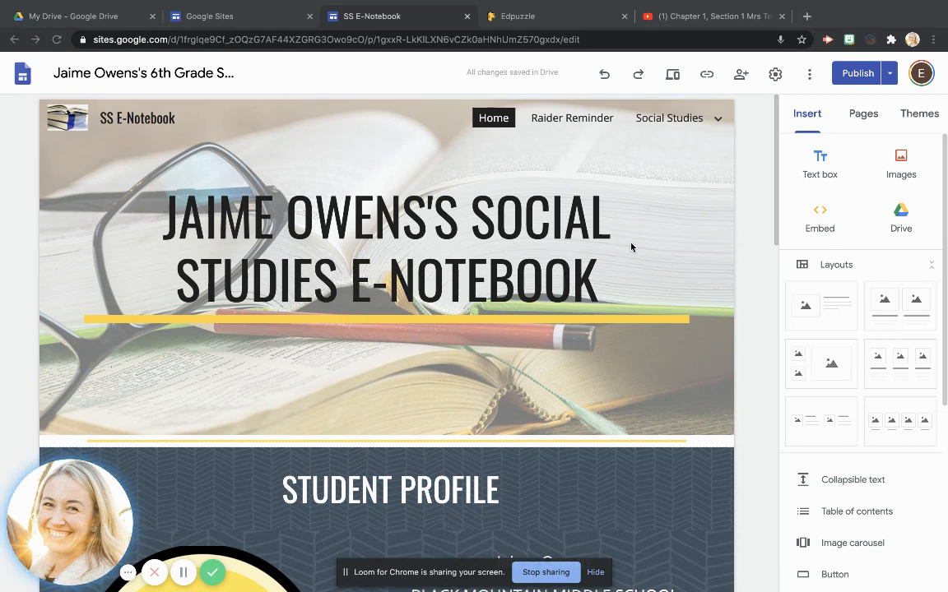
{"action": "mouse_move", "coordinate": [645, 253]}
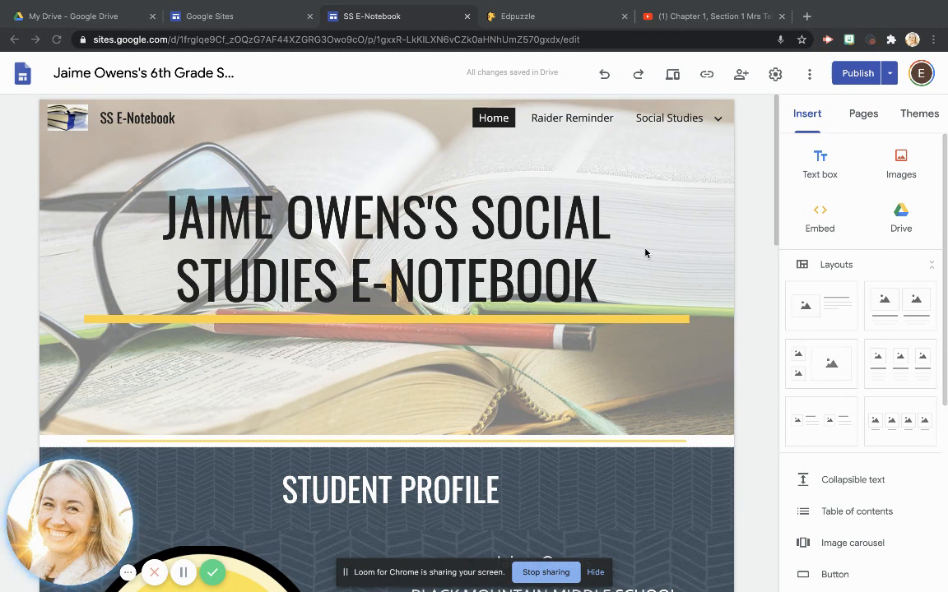
- Navigate via the Social Studies dropdown to the Chapter 1 page and reach its Section 1 area
{"action": "scroll", "scroll_direction": "down", "scroll_amount": 3}
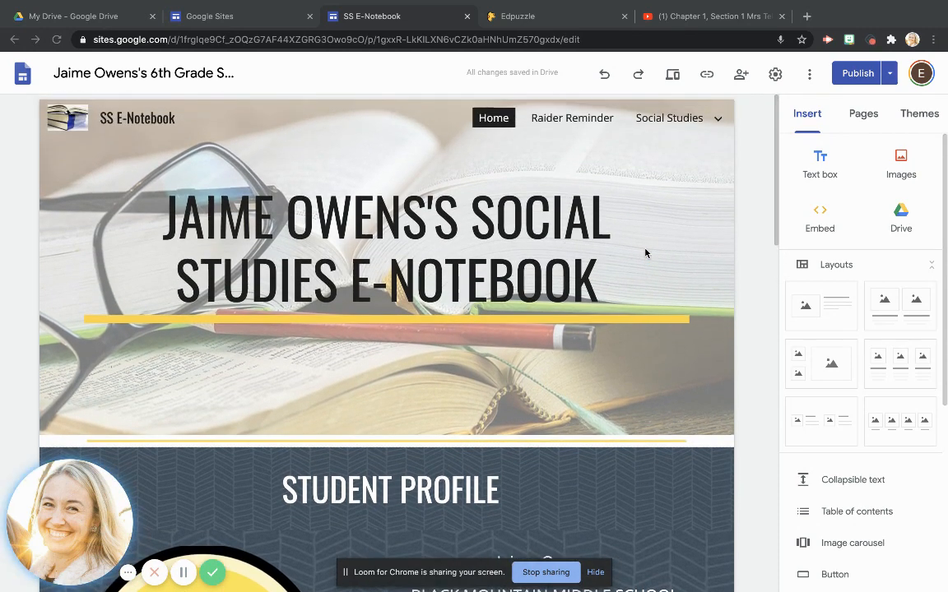
{"action": "mouse_move", "coordinate": [668, 124]}
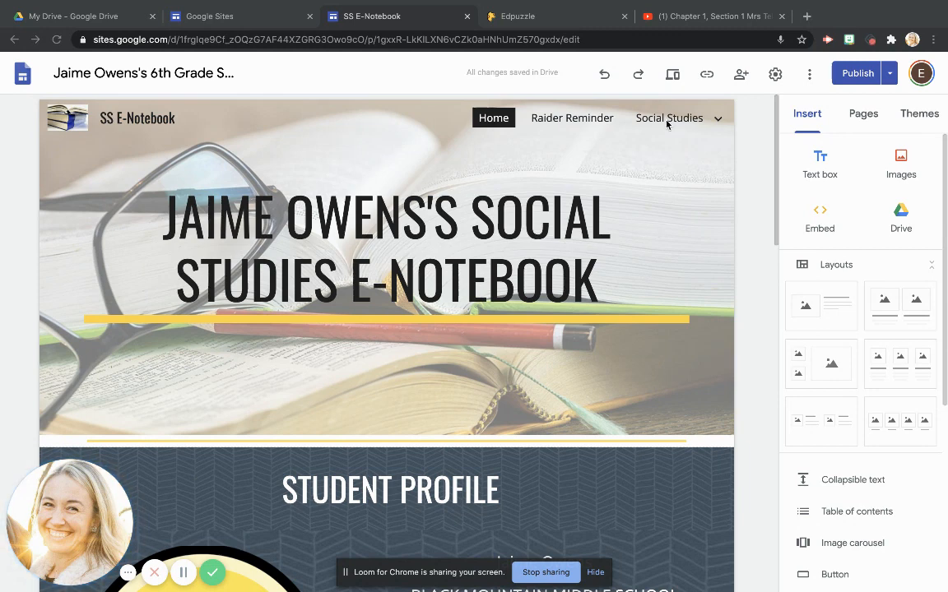
{"action": "left_click", "coordinate": [668, 118]}
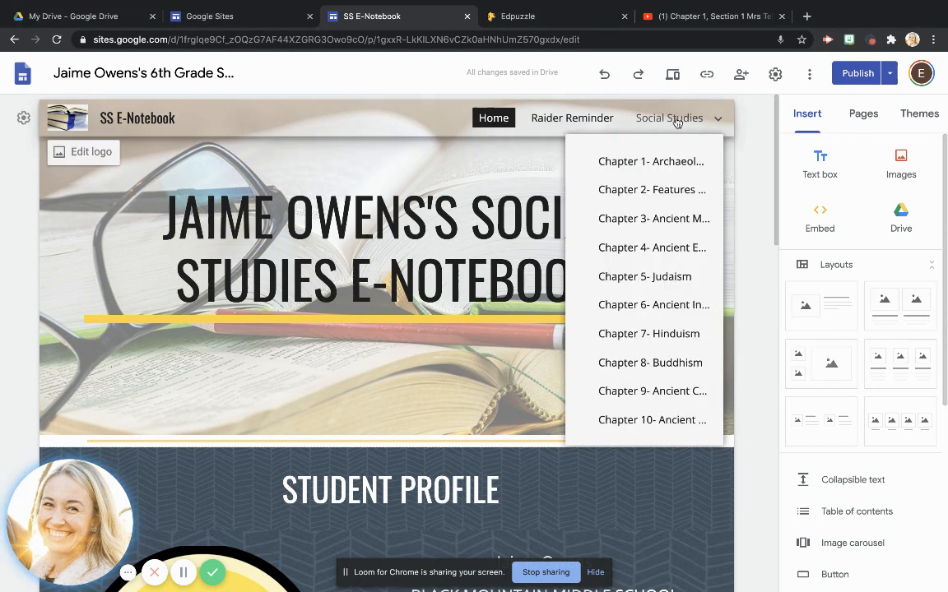
{"action": "mouse_move", "coordinate": [671, 161]}
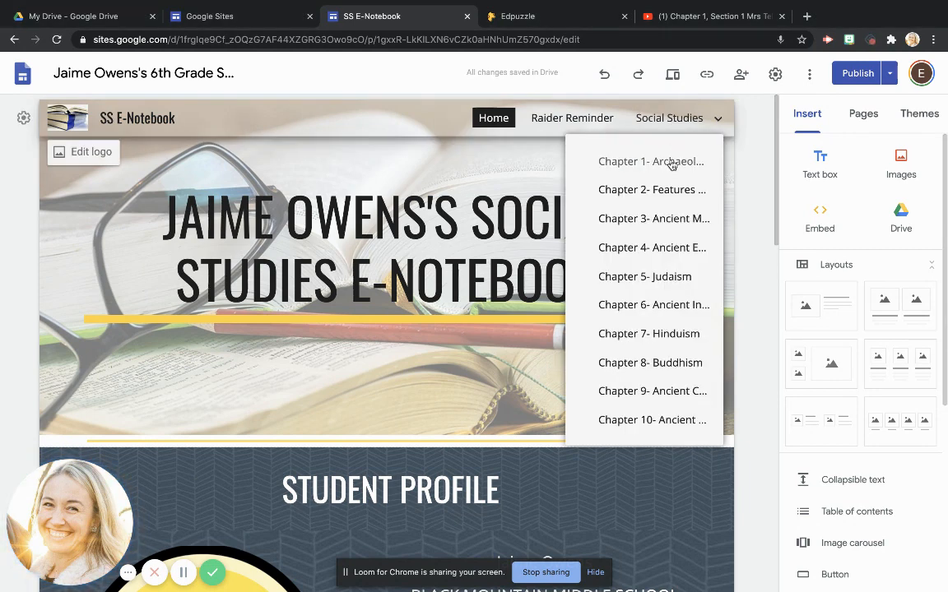
{"action": "left_click", "coordinate": [648, 161]}
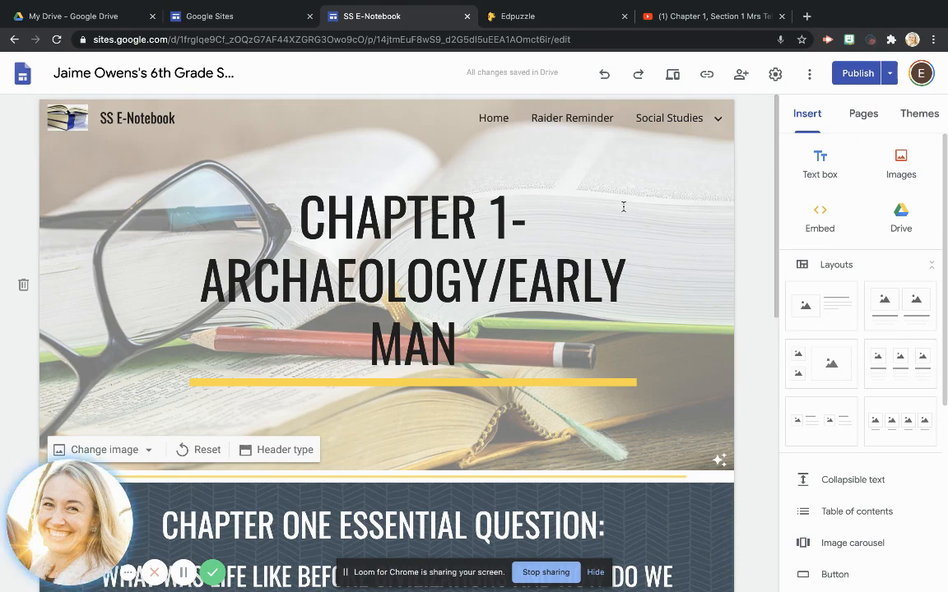
{"action": "scroll", "scroll_direction": "down", "scroll_amount": 3}
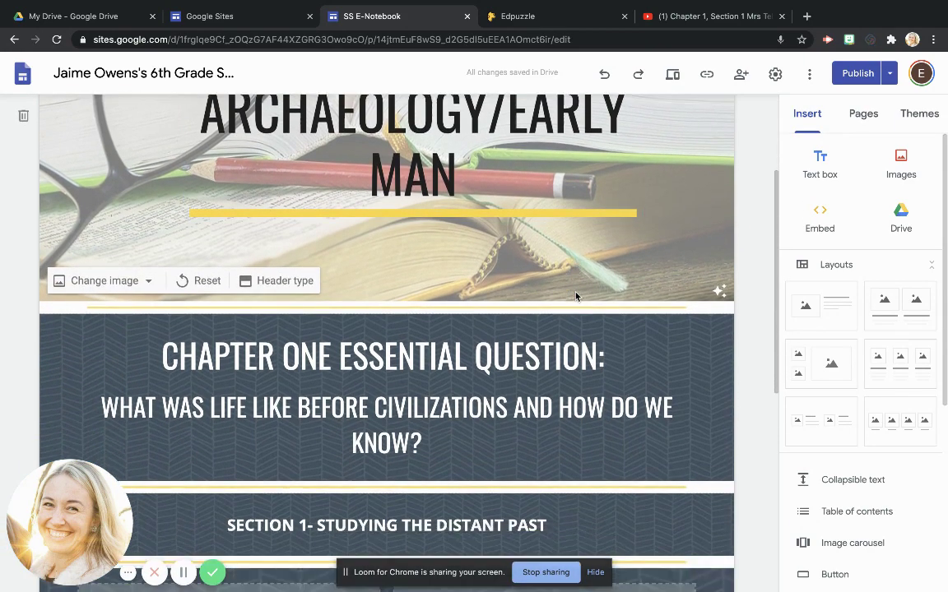
{"action": "scroll", "scroll_direction": "down", "scroll_amount": 3}
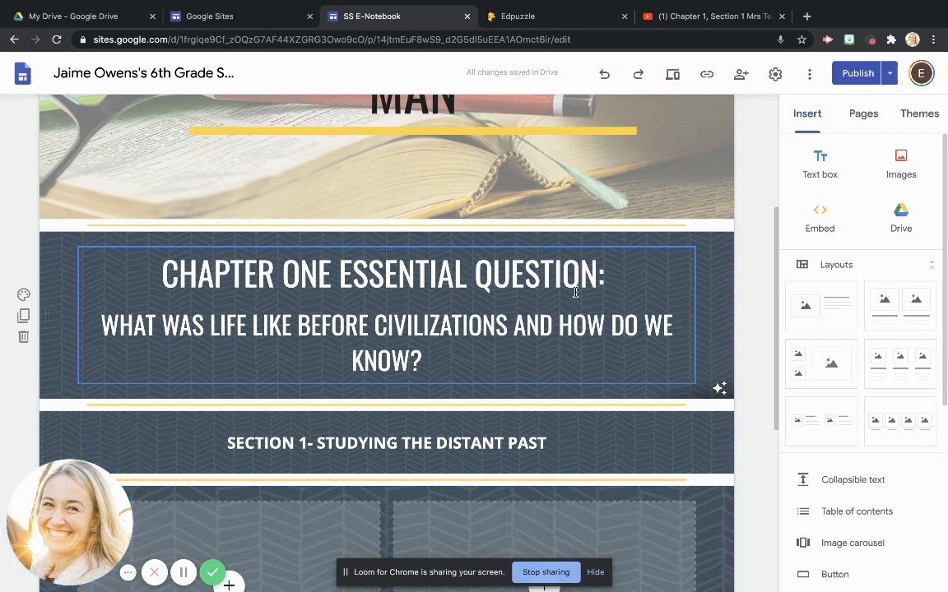
{"action": "scroll", "scroll_direction": "down", "scroll_amount": 3}
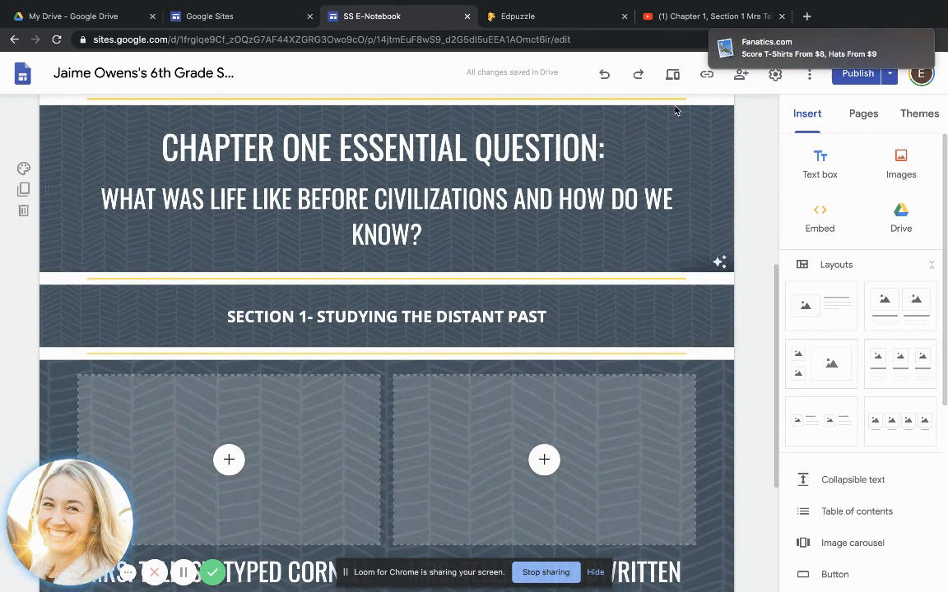
{"action": "scroll", "scroll_direction": "down", "scroll_amount": 3}
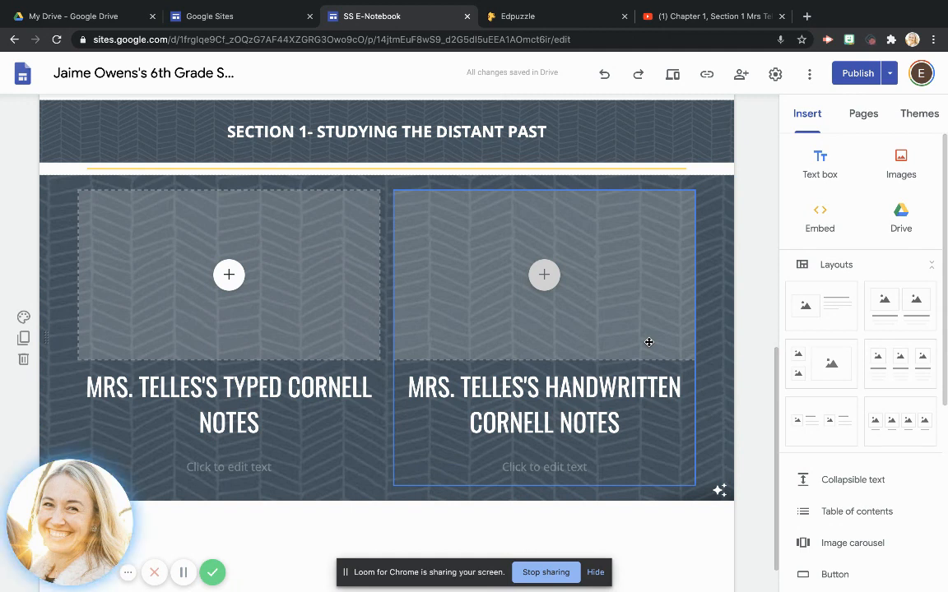
{"action": "mouse_move", "coordinate": [624, 331]}
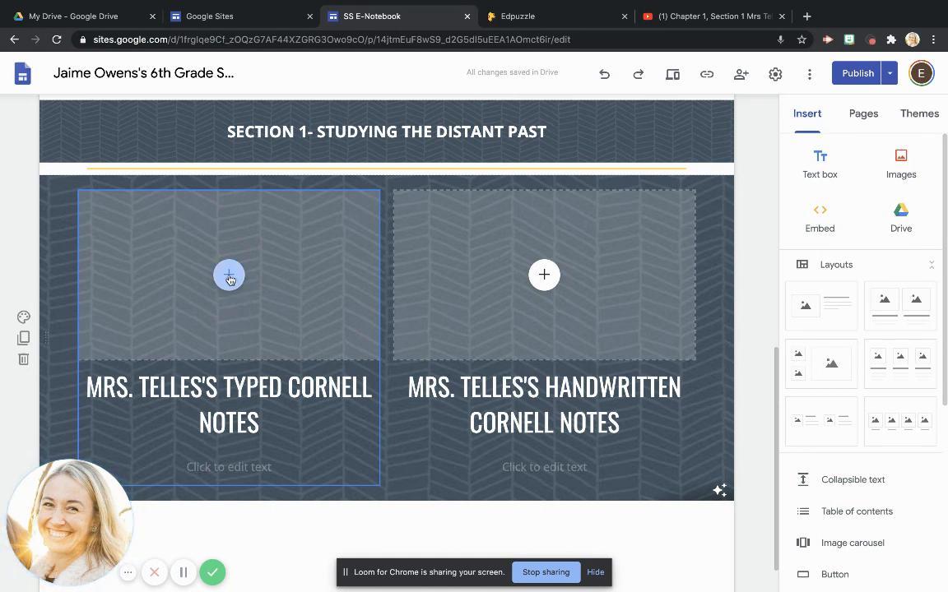
- Insert the typed Cornell notes doc from Drive's 6th Grade Social Studies > Chapter 1 folder into the left placeholder
{"action": "left_click", "coordinate": [229, 275]}
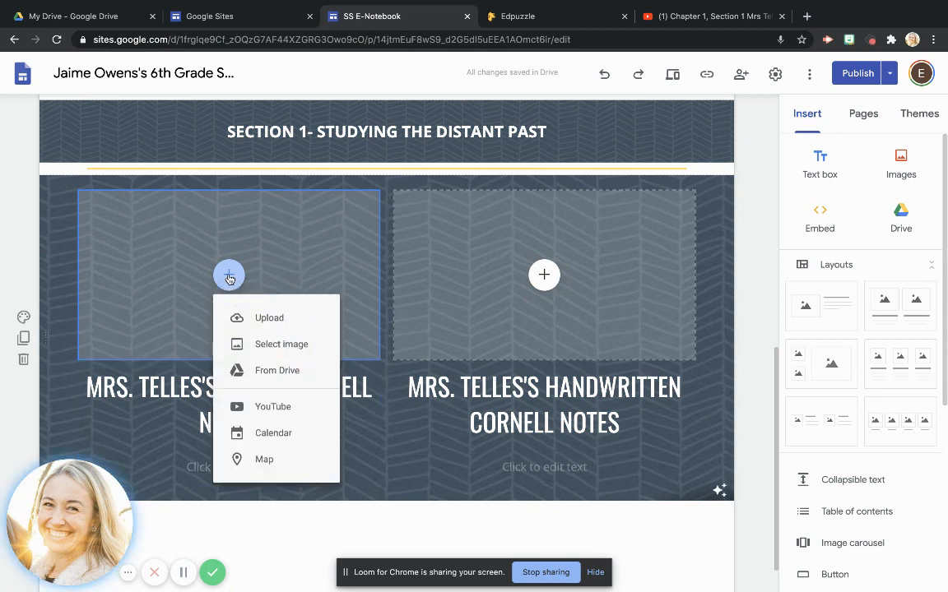
{"action": "mouse_move", "coordinate": [264, 370]}
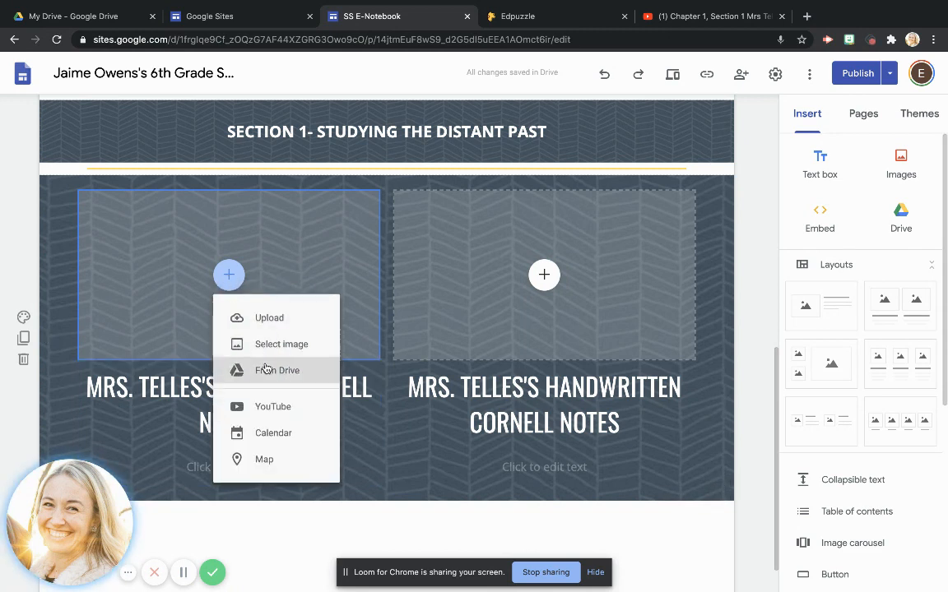
{"action": "left_click", "coordinate": [277, 370]}
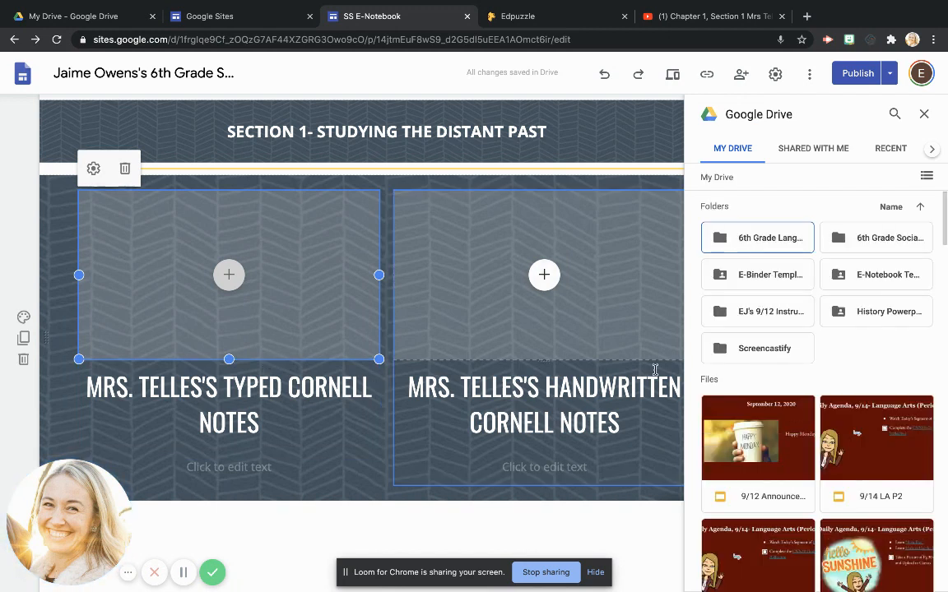
{"action": "left_click", "coordinate": [876, 237]}
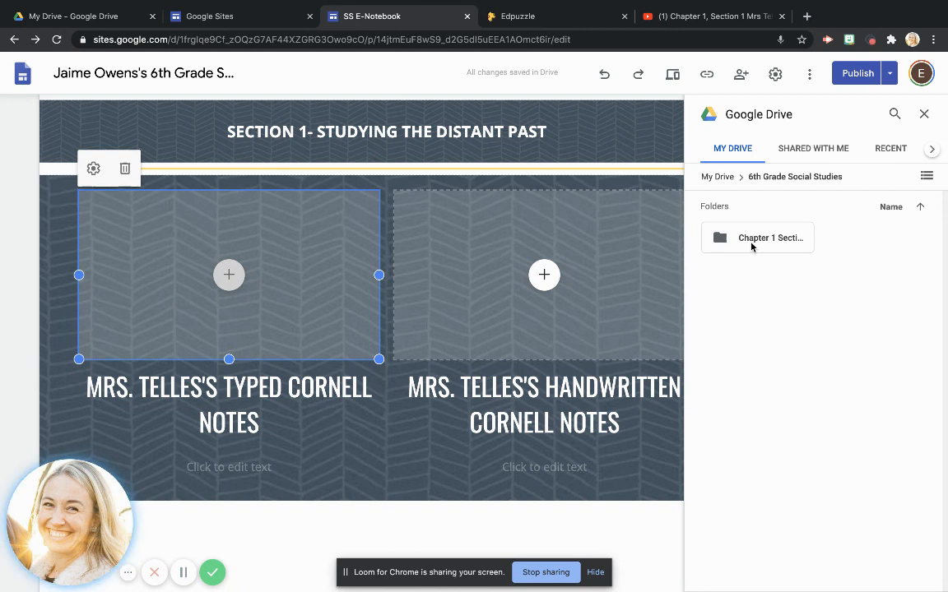
{"action": "double_click", "coordinate": [770, 237]}
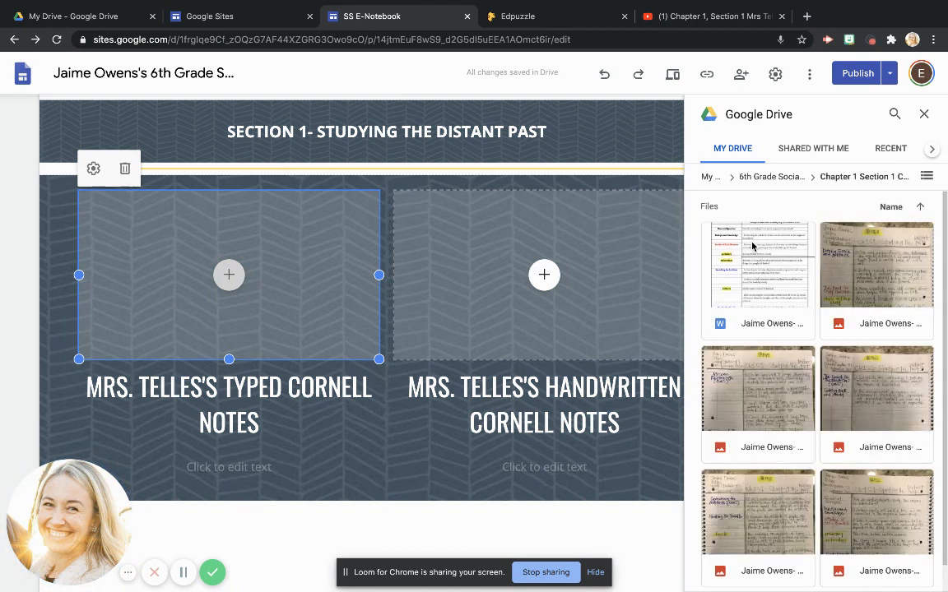
{"action": "mouse_move", "coordinate": [757, 250]}
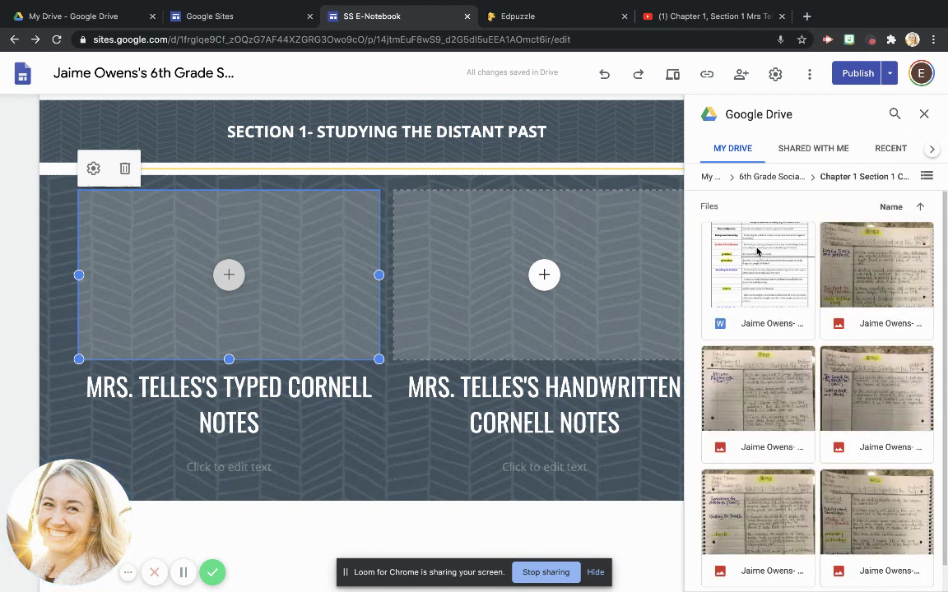
{"action": "left_click", "coordinate": [757, 265]}
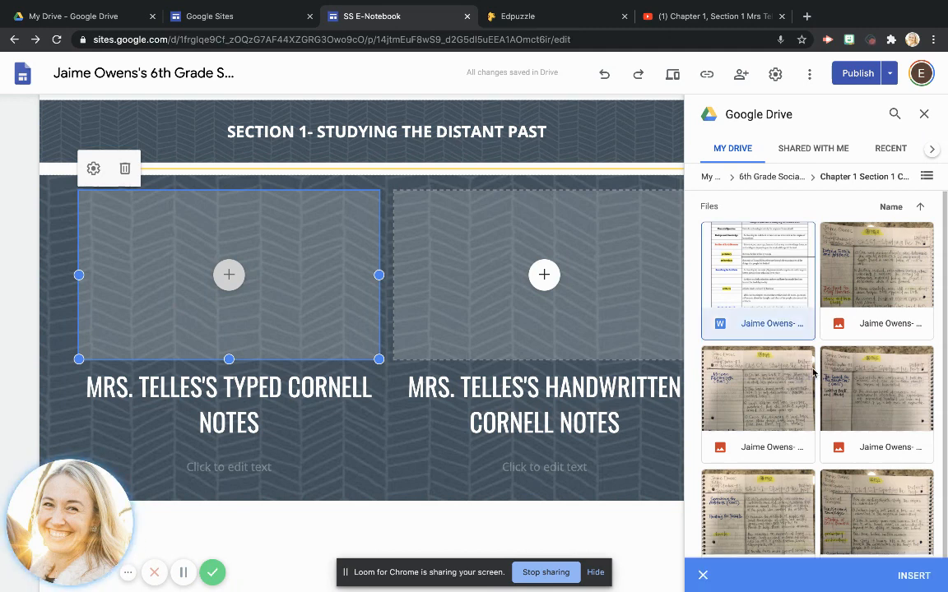
{"action": "left_click", "coordinate": [703, 576]}
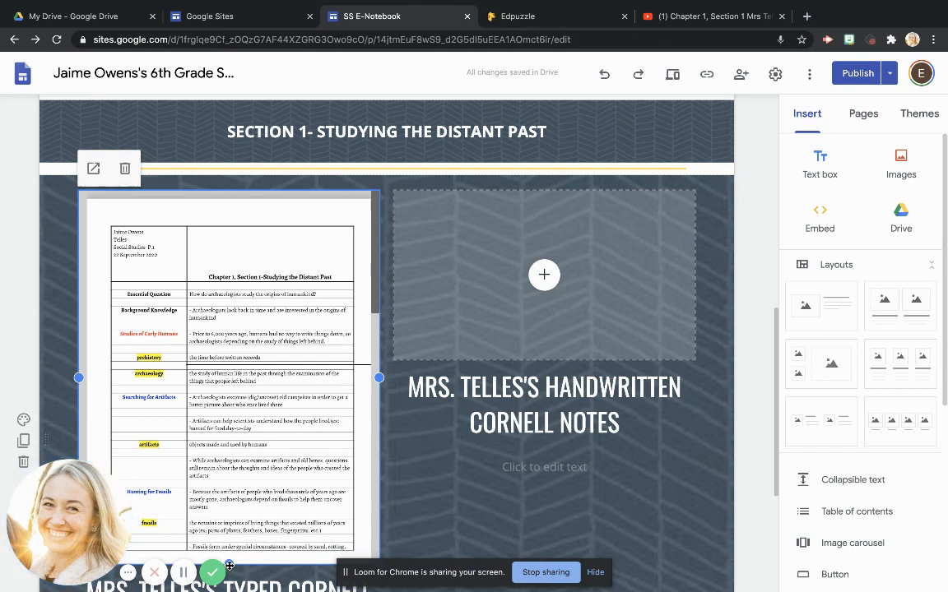
- Delete the placeholder image block and handwritten-notes heading next to the typed notes
{"action": "left_click", "coordinate": [543, 329]}
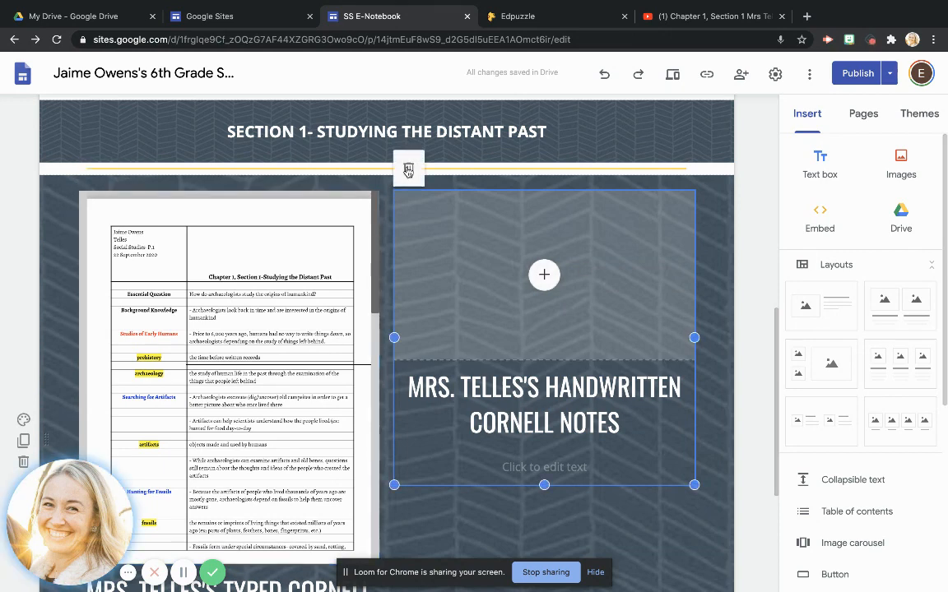
{"action": "scroll", "scroll_direction": "down", "scroll_amount": 3}
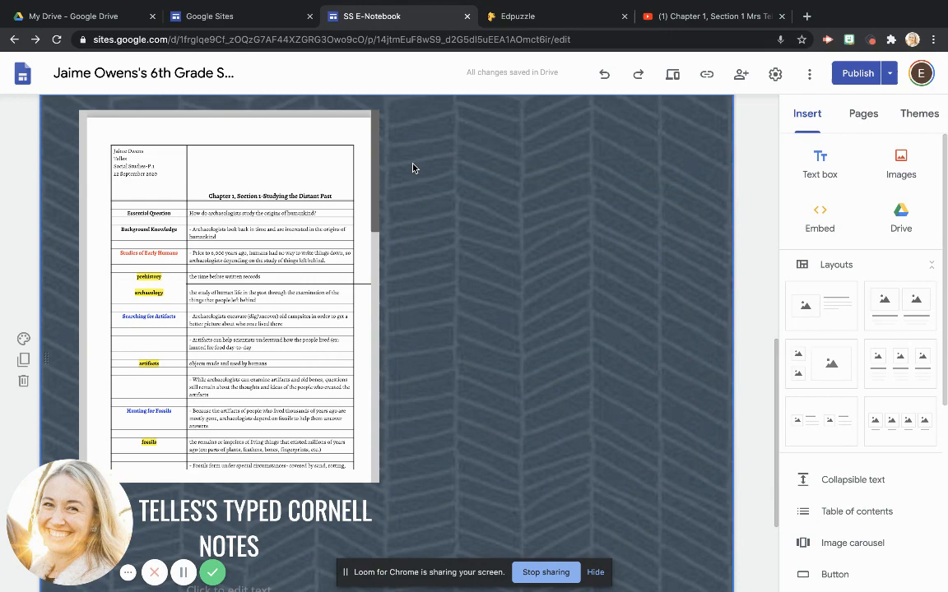
{"action": "scroll", "scroll_direction": "down", "scroll_amount": 3}
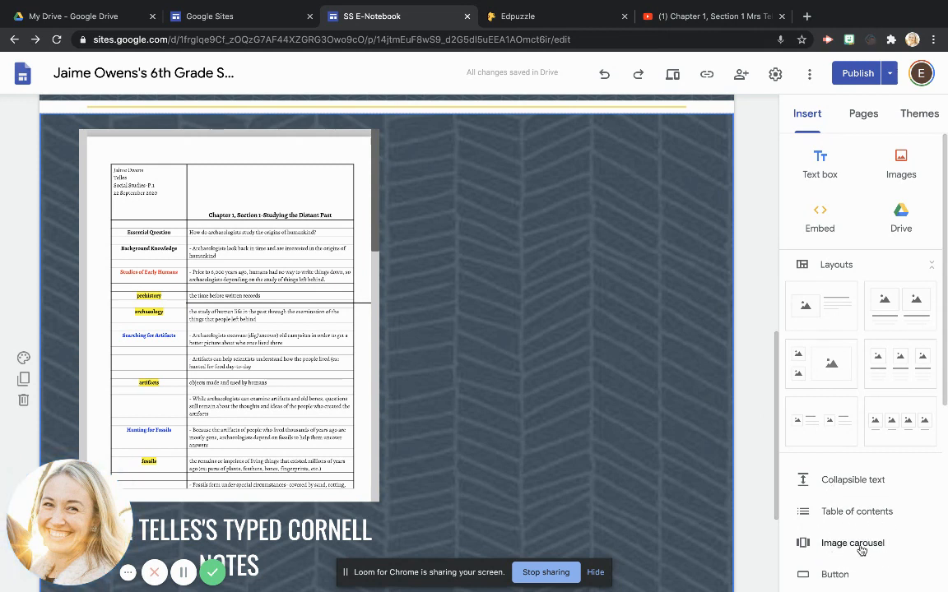
- Insert an image carousel of the five handwritten Cornell notes pages from the Chapter 1 Section 1 Drive folder
{"action": "left_click", "coordinate": [853, 543]}
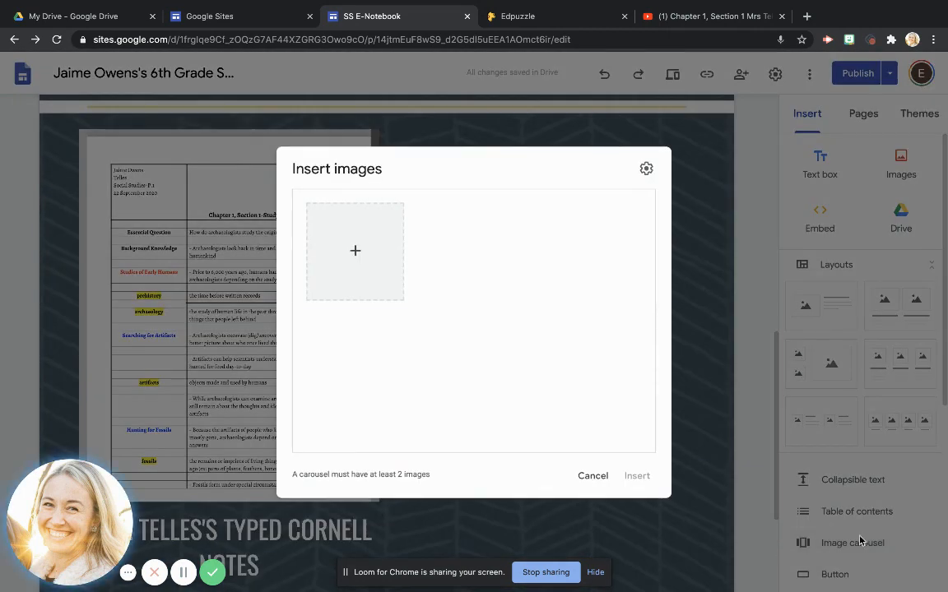
{"action": "mouse_move", "coordinate": [355, 250]}
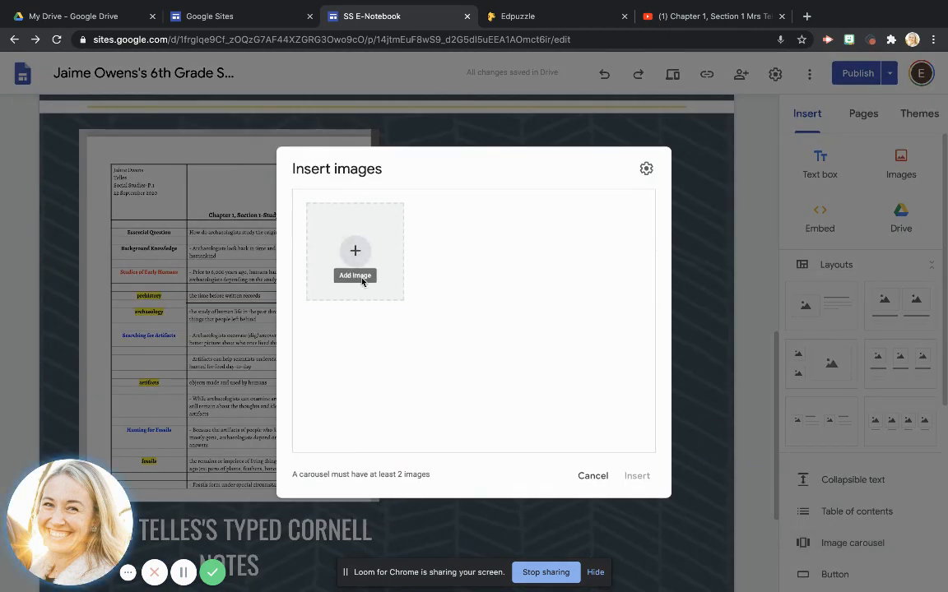
{"action": "mouse_move", "coordinate": [355, 254]}
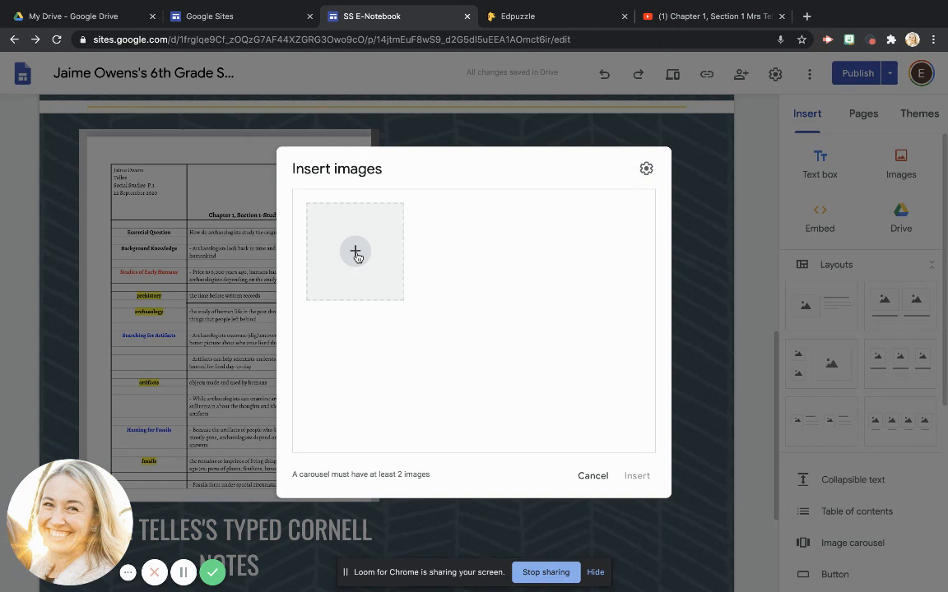
{"action": "left_click", "coordinate": [355, 250]}
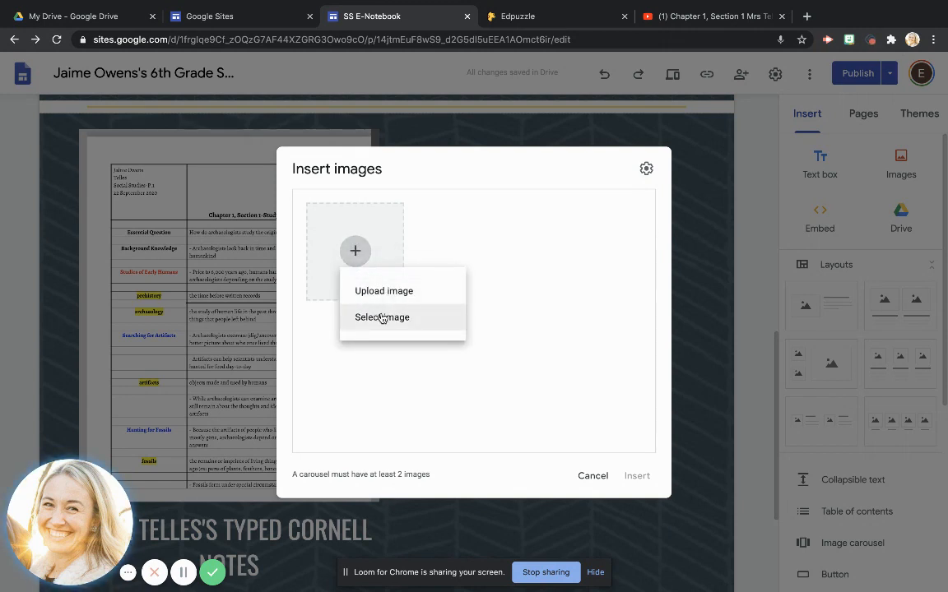
{"action": "left_click", "coordinate": [381, 315]}
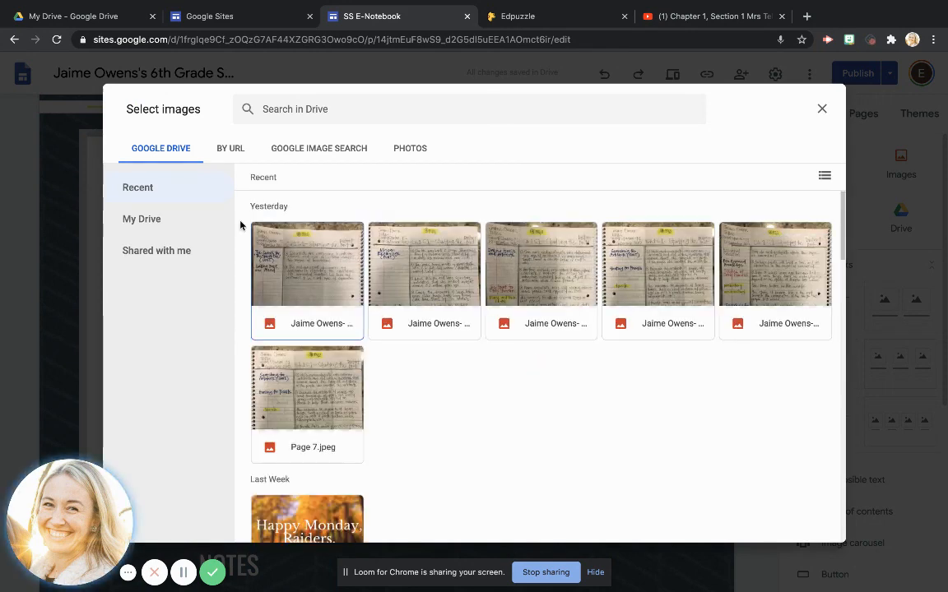
{"action": "left_click", "coordinate": [142, 219]}
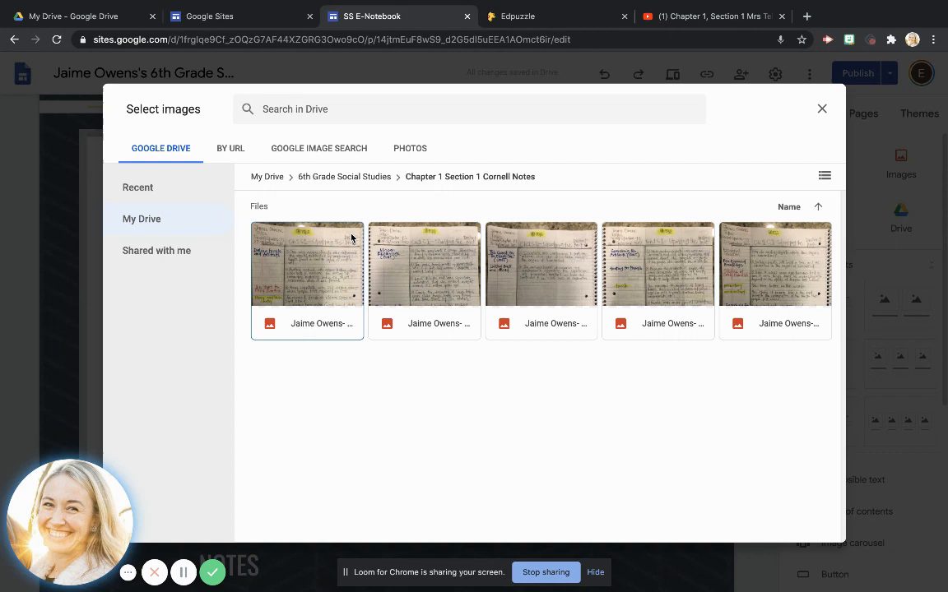
{"action": "mouse_move", "coordinate": [759, 249]}
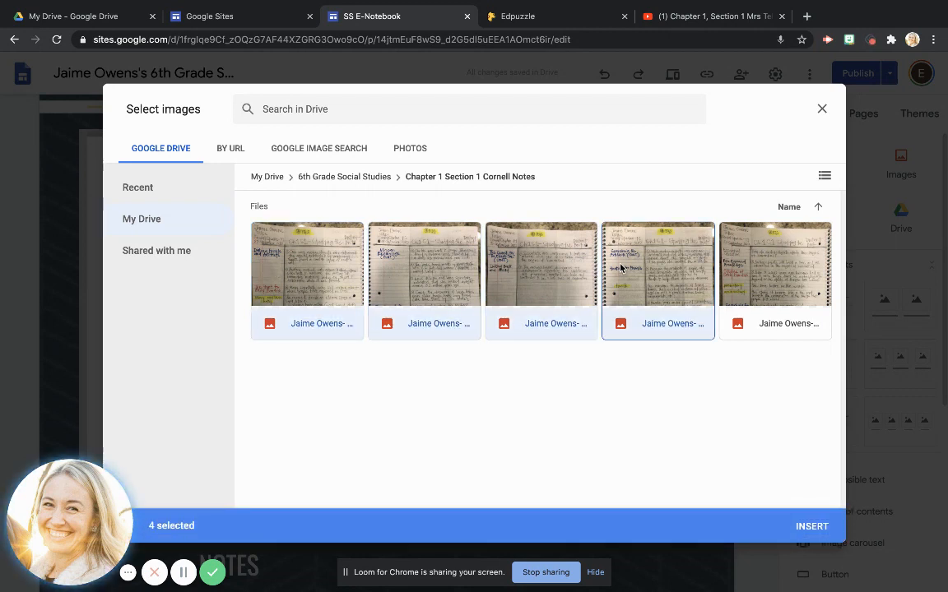
{"action": "left_click", "coordinate": [773, 265]}
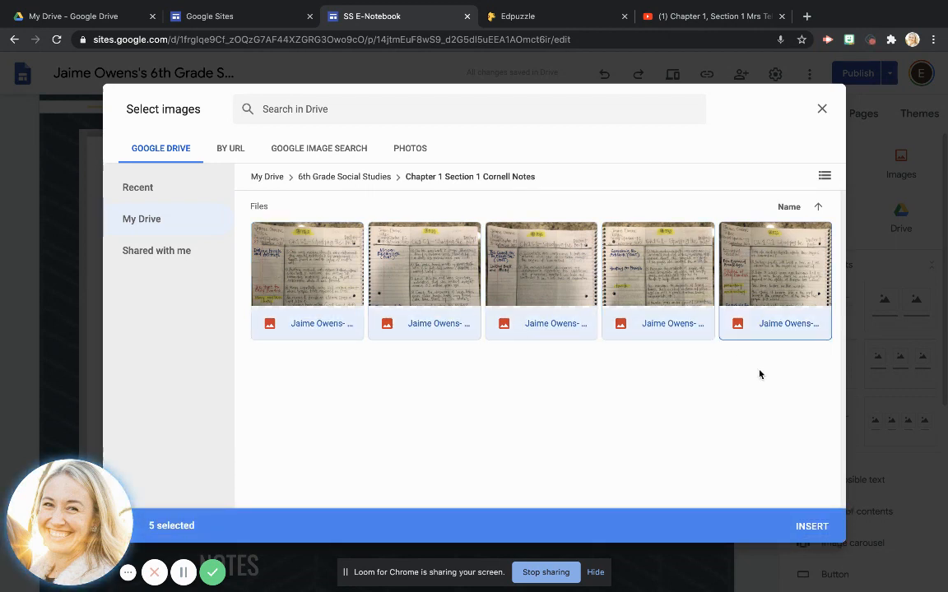
{"action": "left_click", "coordinate": [811, 526]}
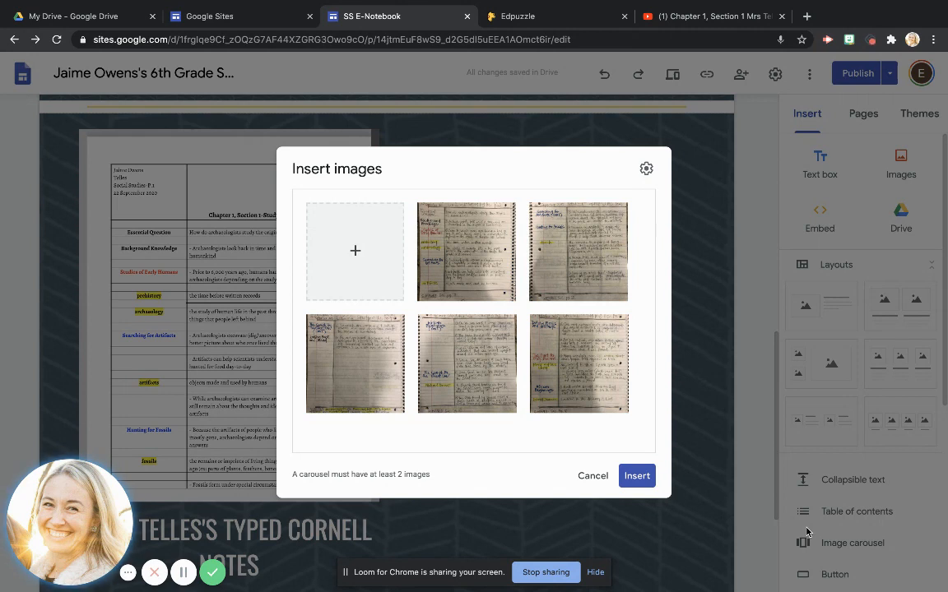
{"action": "mouse_move", "coordinate": [342, 339]}
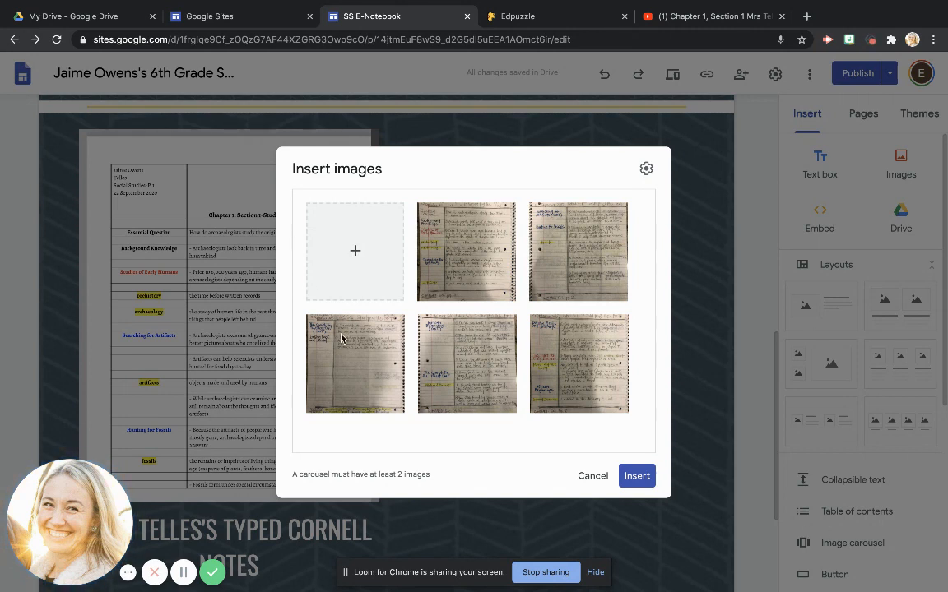
{"action": "mouse_move", "coordinate": [482, 287]}
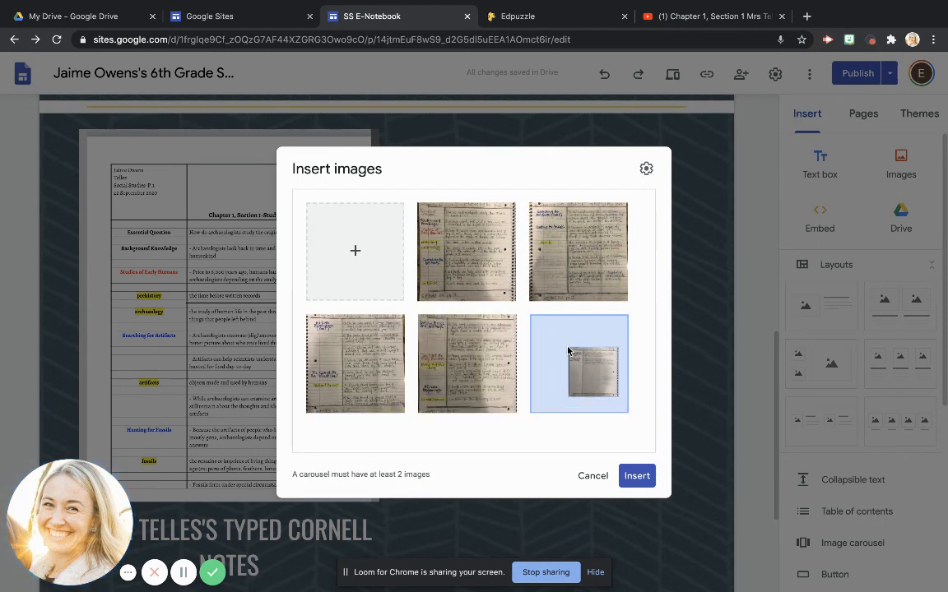
{"action": "mouse_move", "coordinate": [569, 352]}
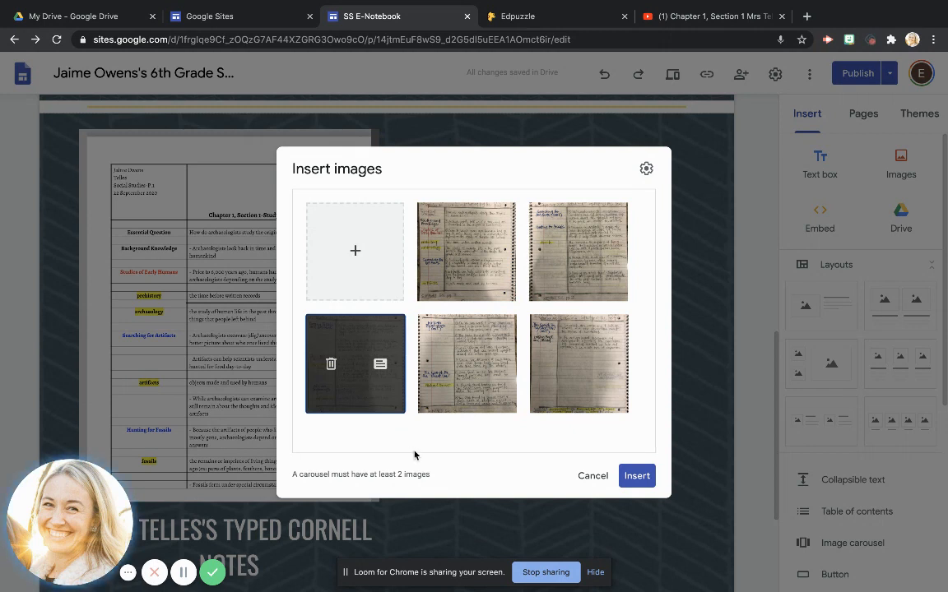
{"action": "mouse_move", "coordinate": [434, 442]}
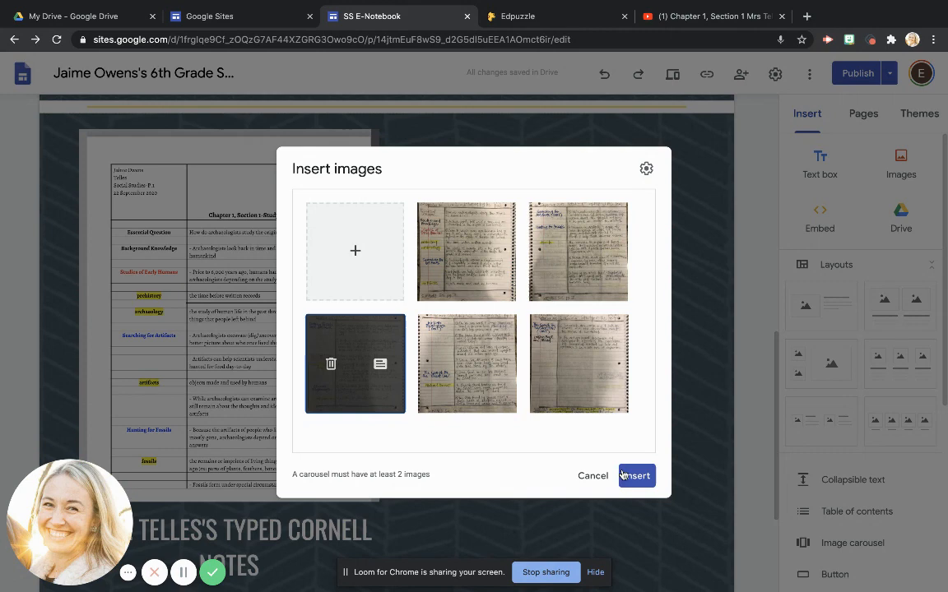
{"action": "left_click", "coordinate": [635, 475]}
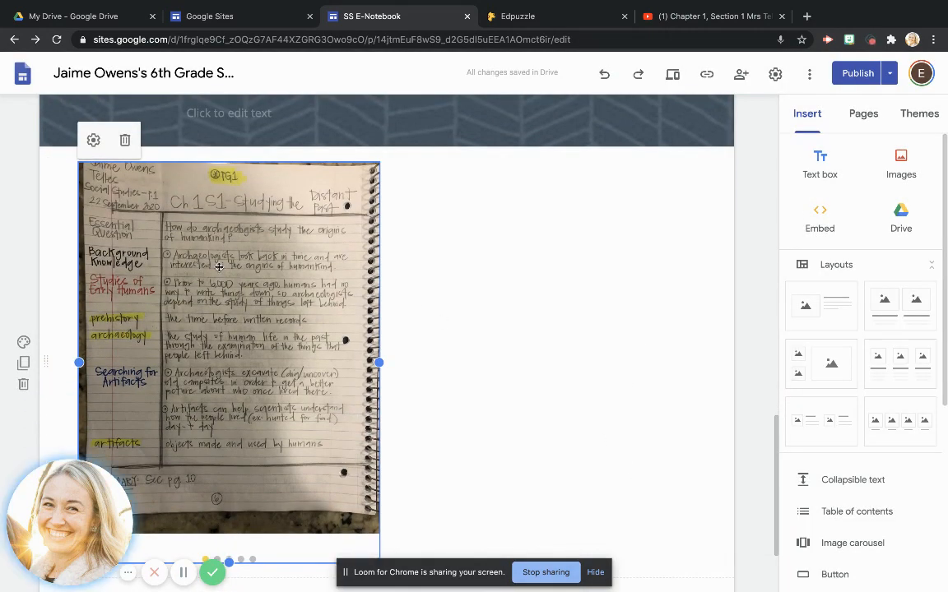
{"action": "mouse_move", "coordinate": [216, 275]}
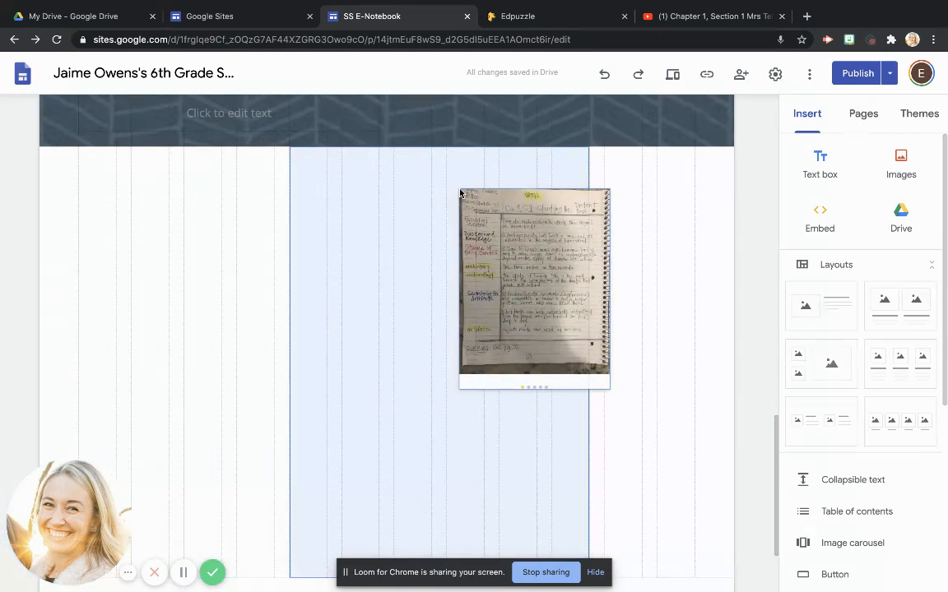
- Drag the carousel into the empty column right of the typed notes document
{"action": "scroll", "scroll_direction": "down", "scroll_amount": 3}
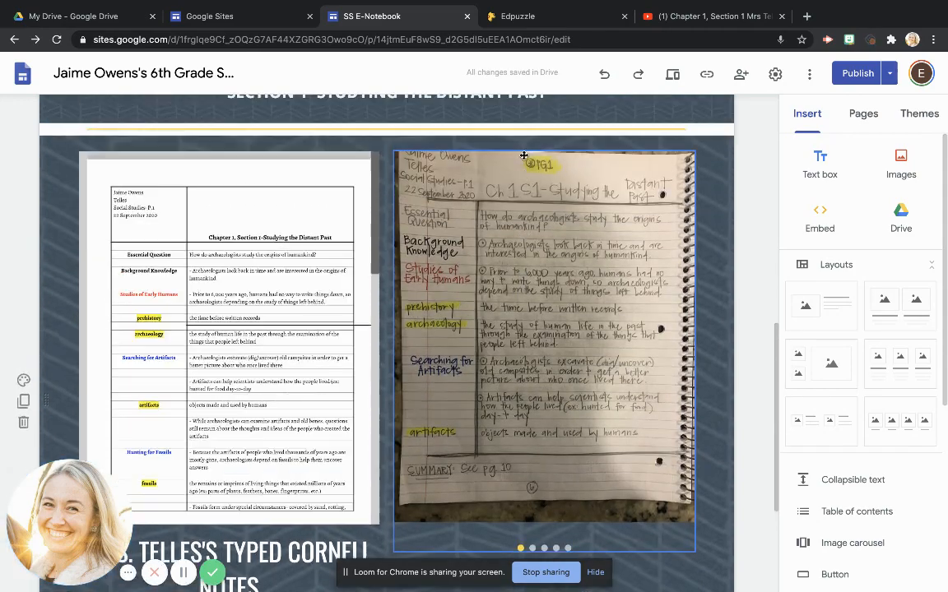
{"action": "scroll", "scroll_direction": "down", "scroll_amount": 3}
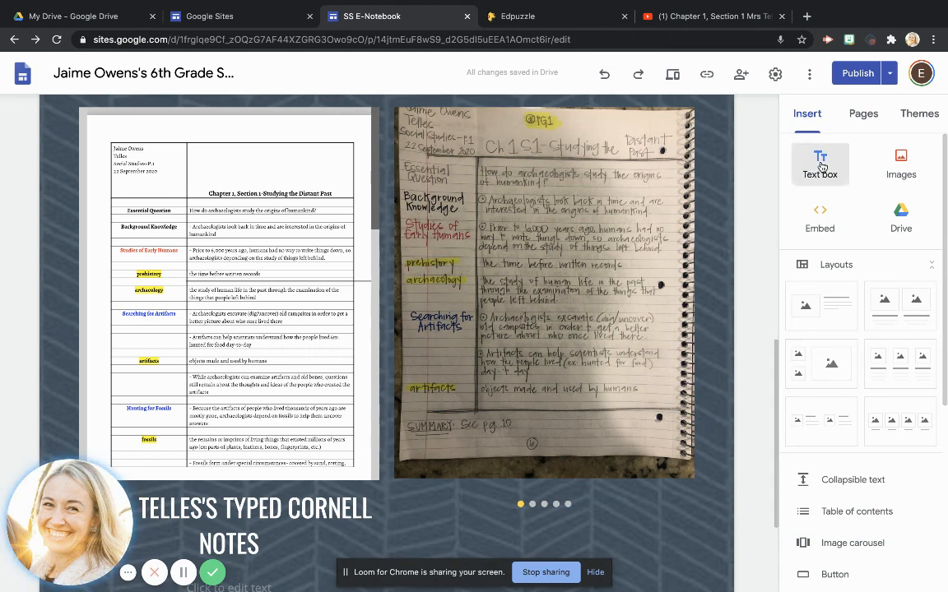
- Add a Heading-style text box under the carousel reading MRS. TELLES'S HANDWRITTEN CORNELL NOTES
{"action": "left_click", "coordinate": [819, 163]}
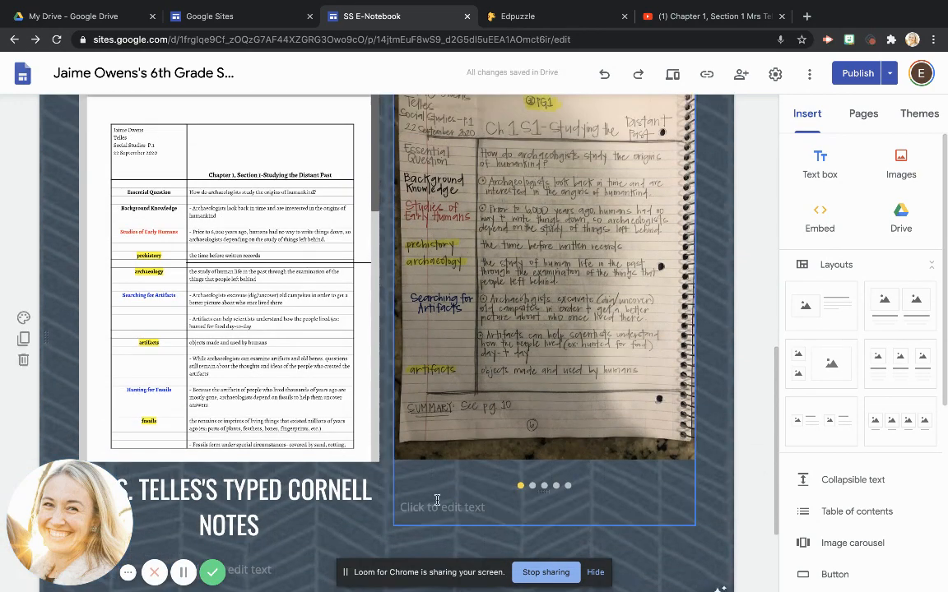
{"action": "left_click", "coordinate": [441, 507]}
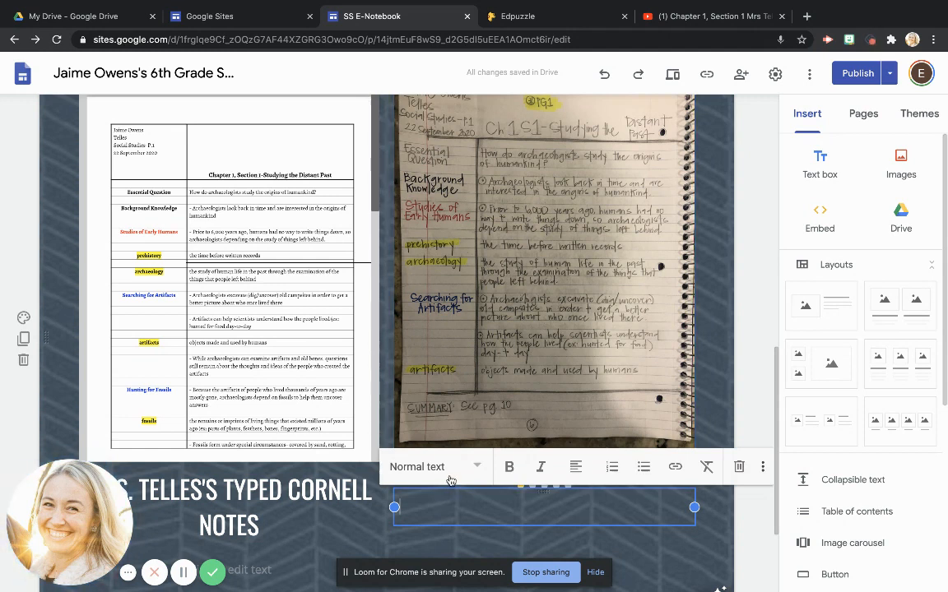
{"action": "left_click", "coordinate": [435, 467]}
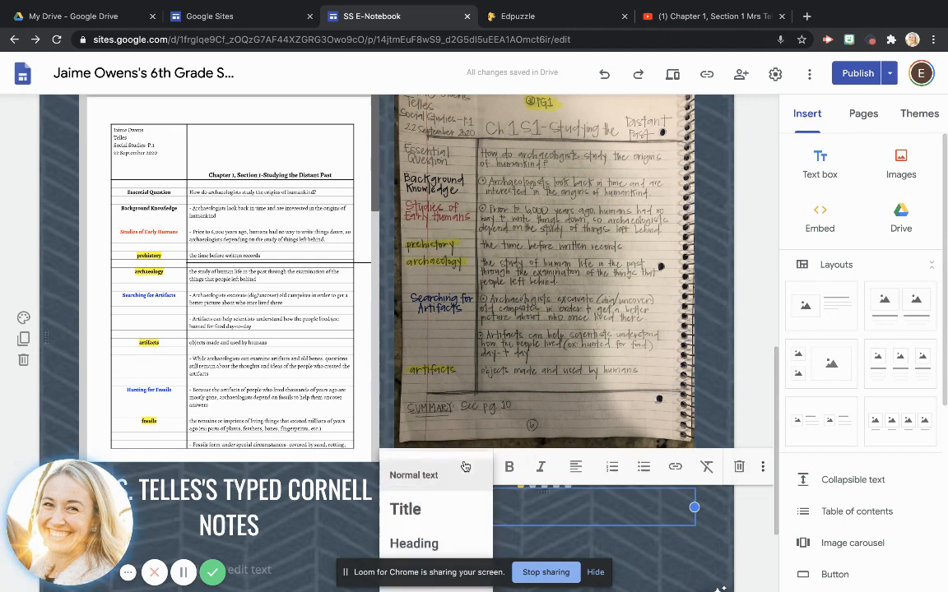
{"action": "mouse_move", "coordinate": [415, 543]}
{"action": "type", "text": "MRS."}
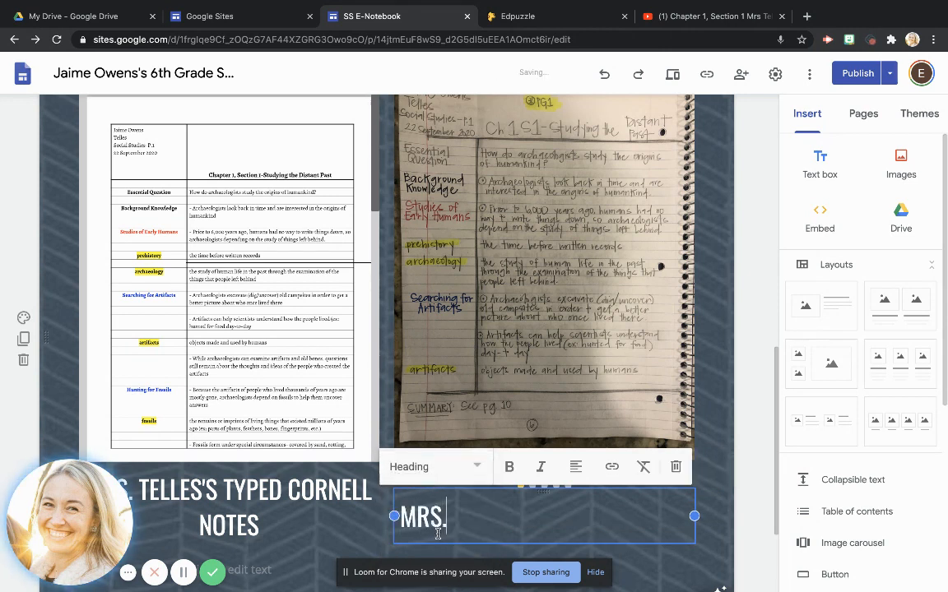
{"action": "type", "text": "TELLES'S HANDWRITTEN"}
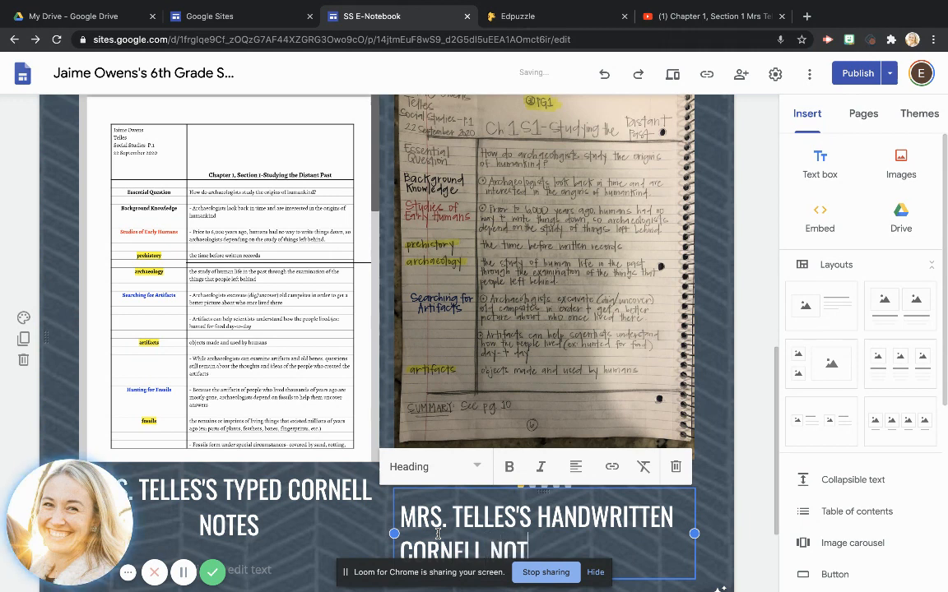
{"action": "left_click", "coordinate": [576, 467]}
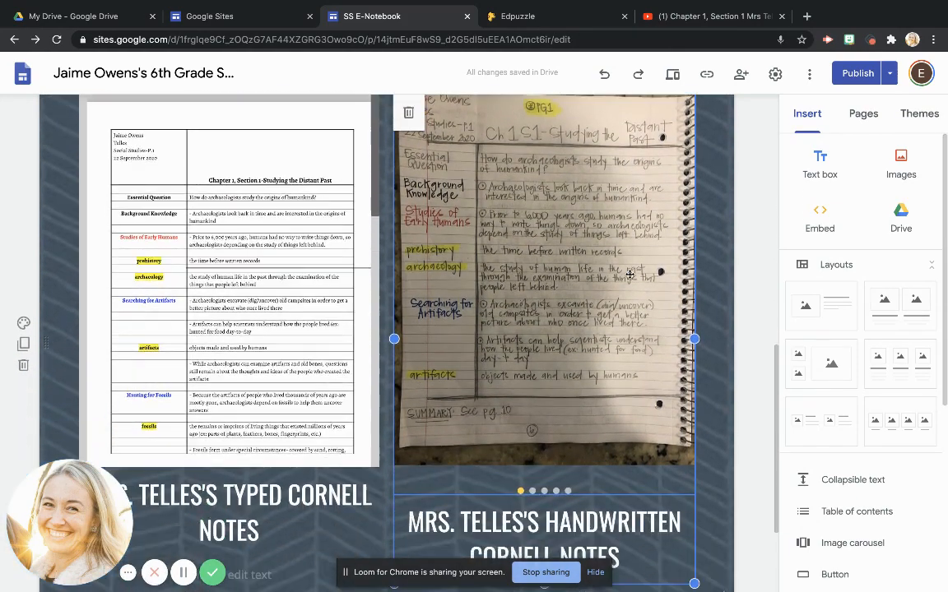
{"action": "scroll", "scroll_direction": "down", "scroll_amount": 3}
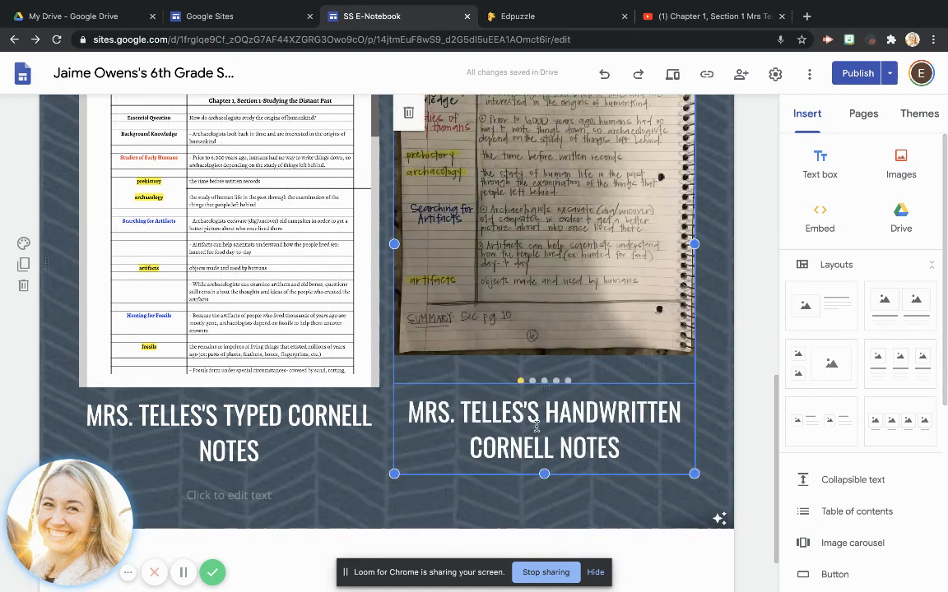
{"action": "mouse_move", "coordinate": [688, 481]}
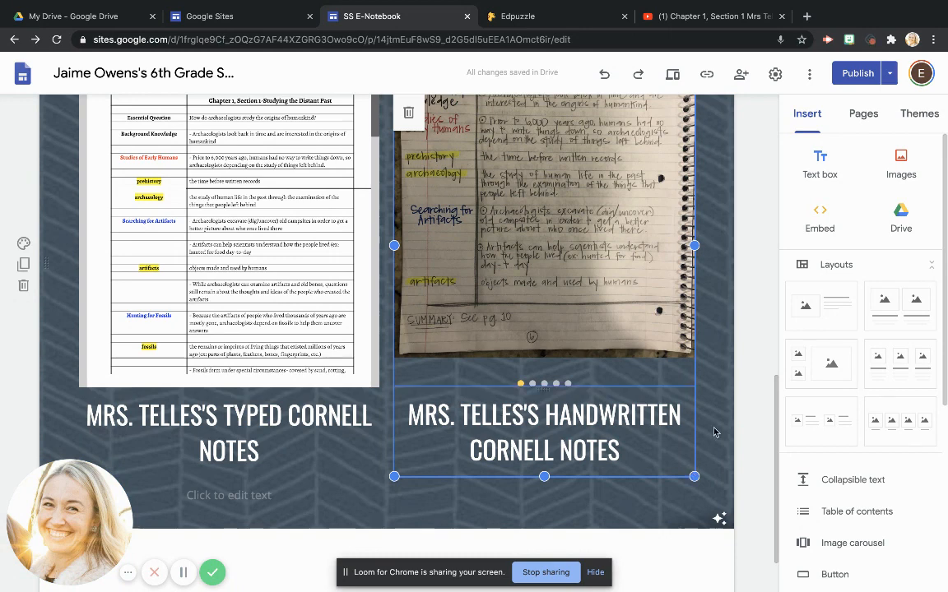
{"action": "mouse_move", "coordinate": [714, 533]}
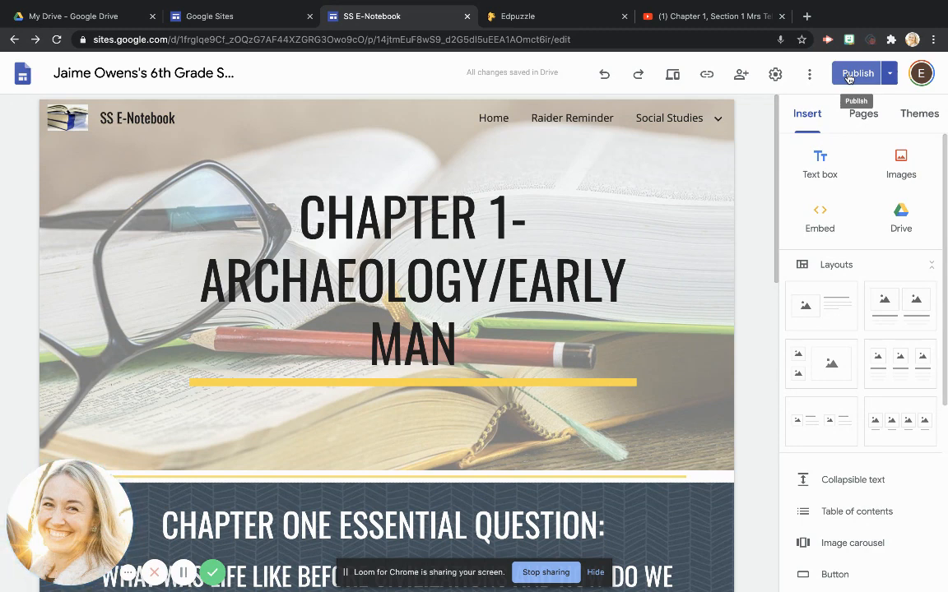
- Publish the Chapter 1 page after reviewing the Draft vs Currently published comparison
{"action": "left_click", "coordinate": [856, 73]}
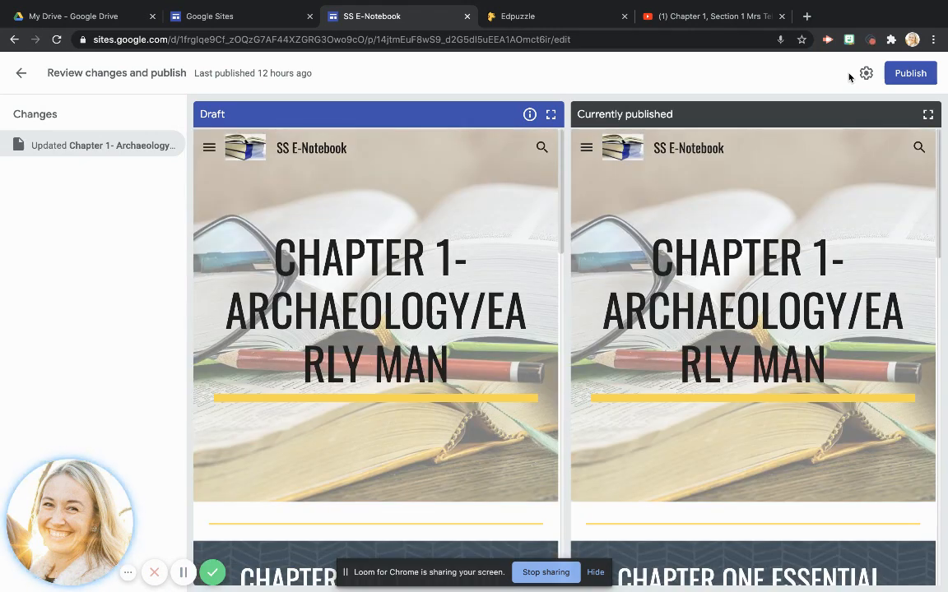
{"action": "mouse_move", "coordinate": [512, 270]}
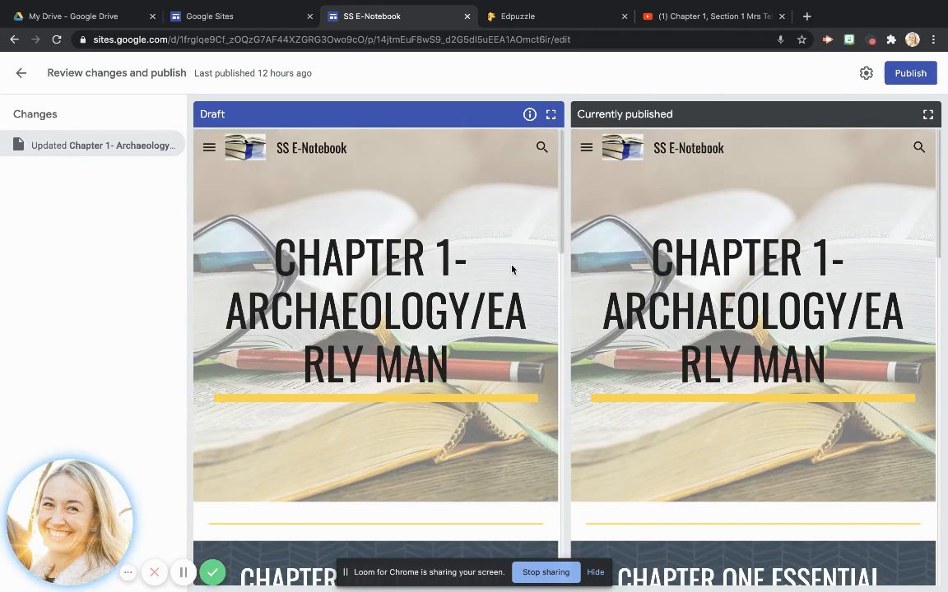
{"action": "mouse_move", "coordinate": [790, 227]}
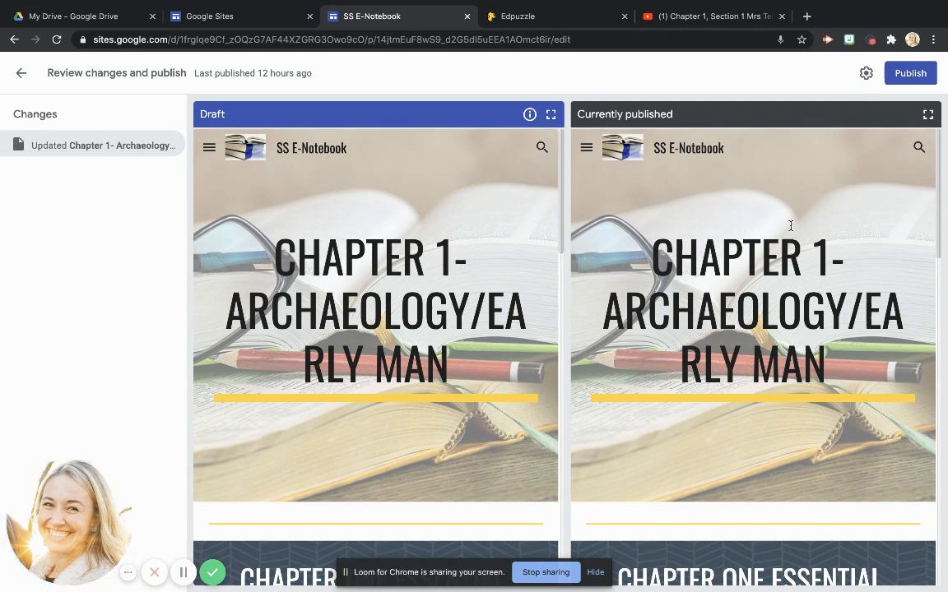
{"action": "mouse_move", "coordinate": [375, 280]}
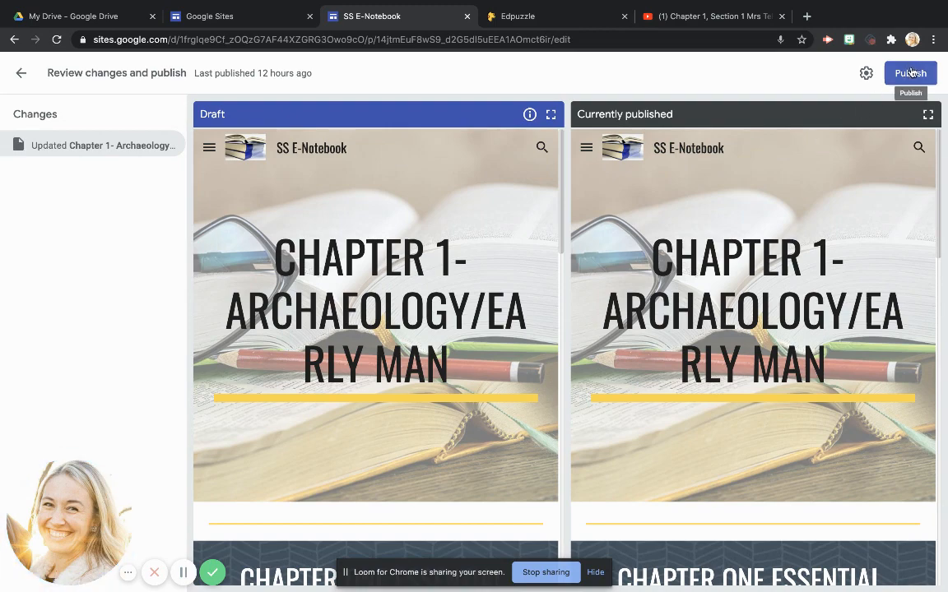
{"action": "left_click", "coordinate": [910, 73]}
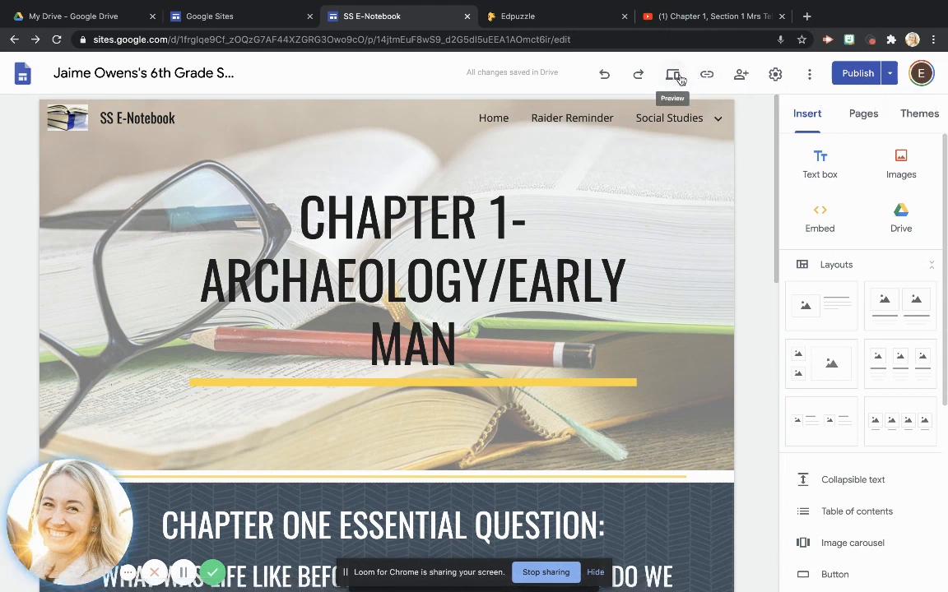
- Preview the page as a visitor and advance through the handwritten notes carousel images
{"action": "left_click", "coordinate": [673, 73]}
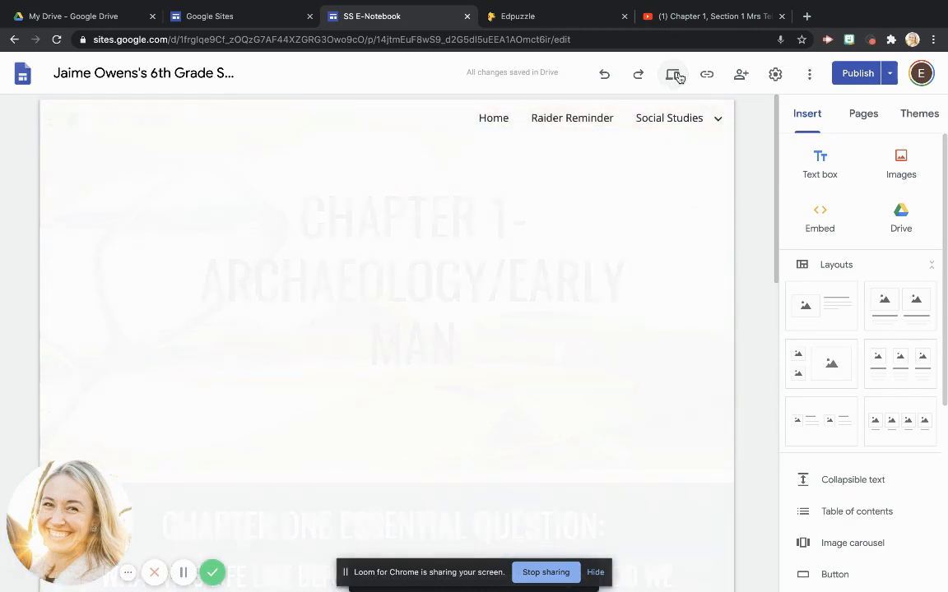
{"action": "left_click", "coordinate": [673, 72]}
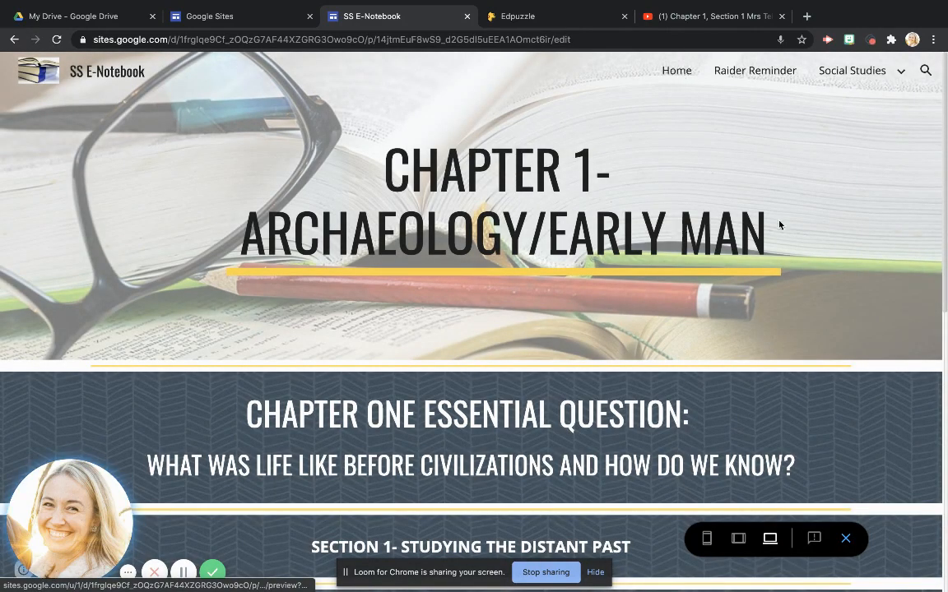
{"action": "scroll", "scroll_direction": "down", "scroll_amount": 3}
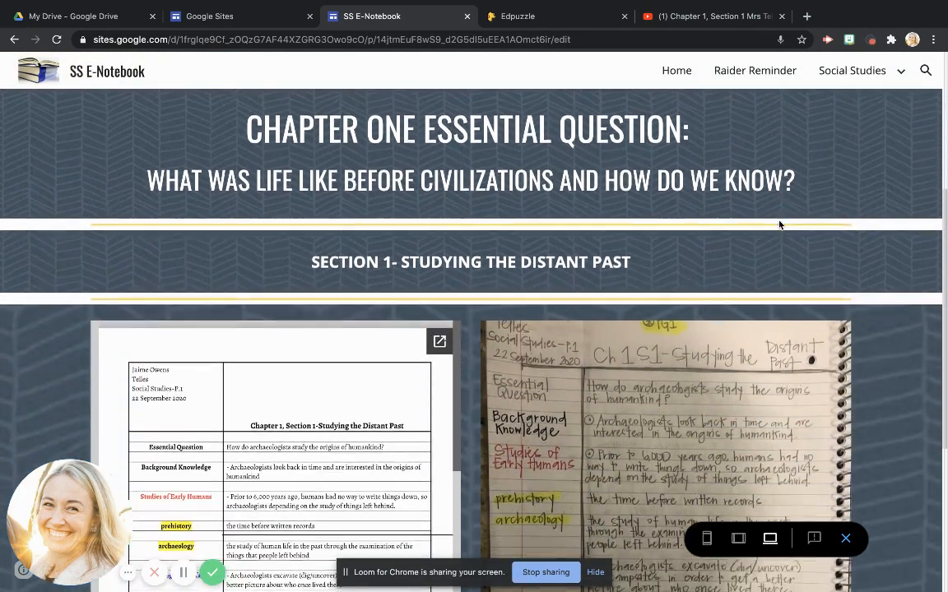
{"action": "scroll", "scroll_direction": "down", "scroll_amount": 3}
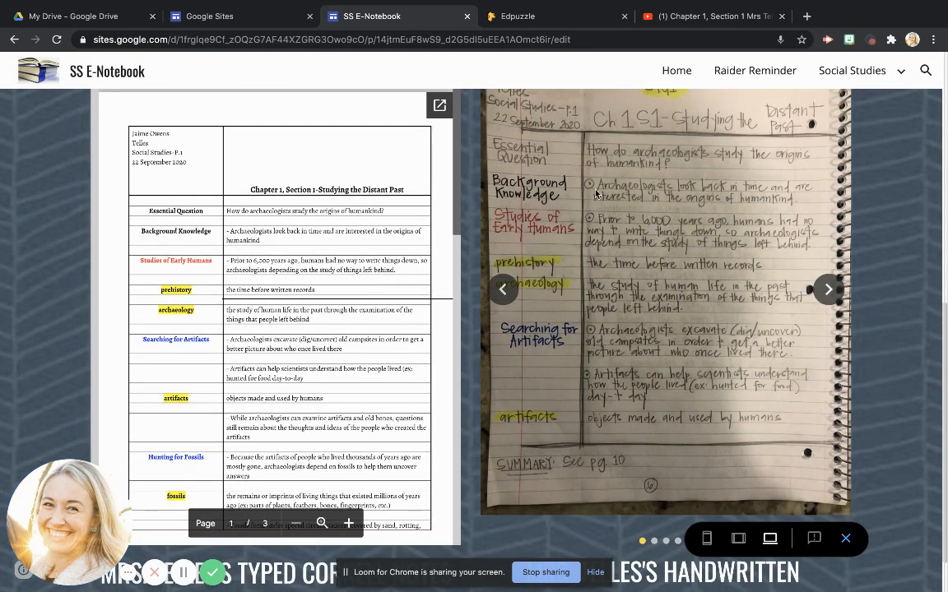
{"action": "mouse_move", "coordinate": [652, 300]}
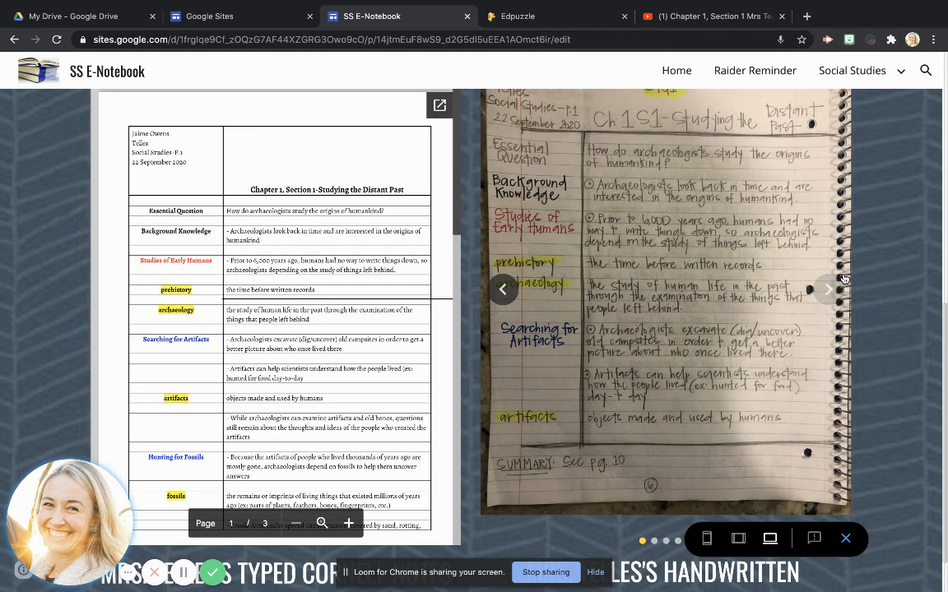
{"action": "left_click", "coordinate": [829, 290]}
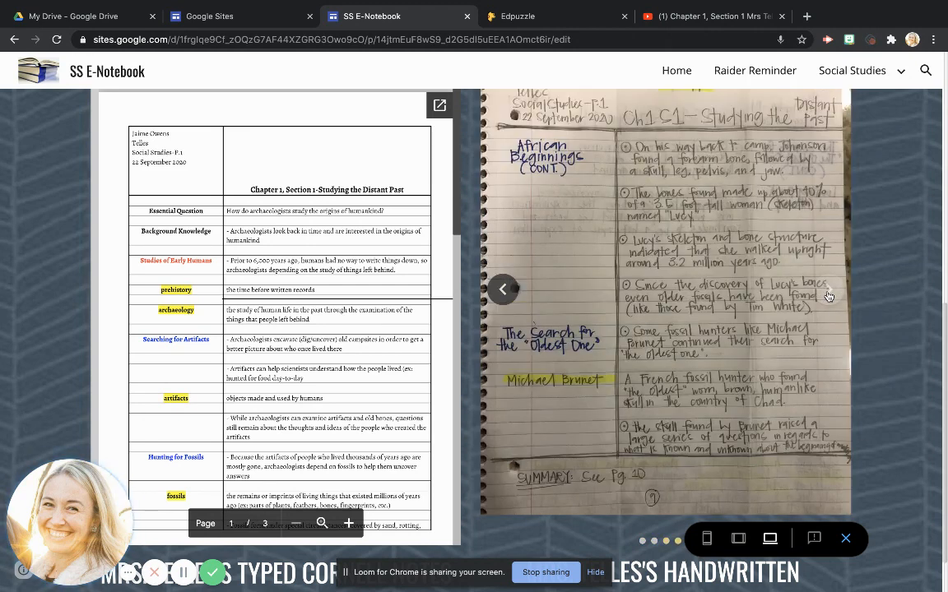
{"action": "left_click", "coordinate": [502, 290]}
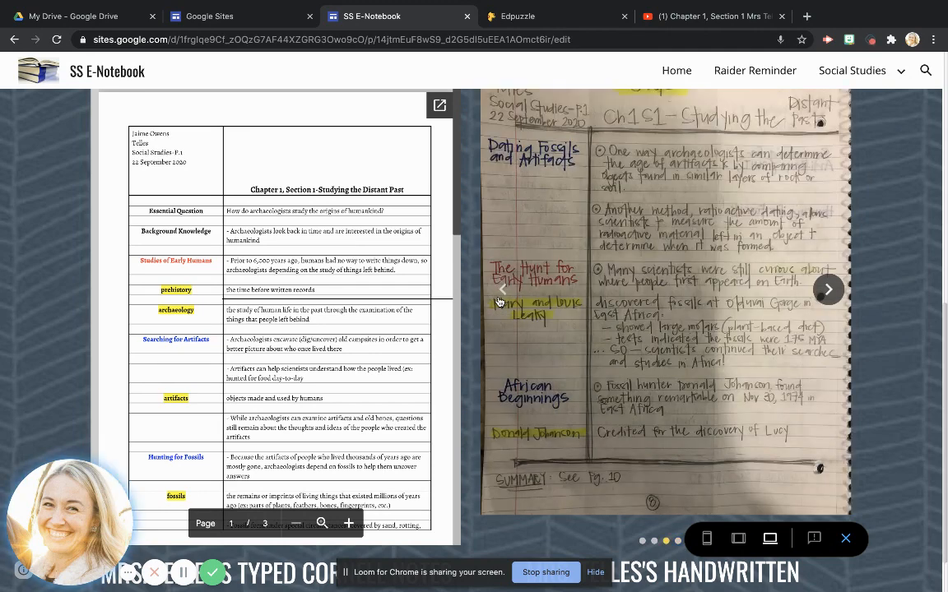
{"action": "mouse_move", "coordinate": [796, 323]}
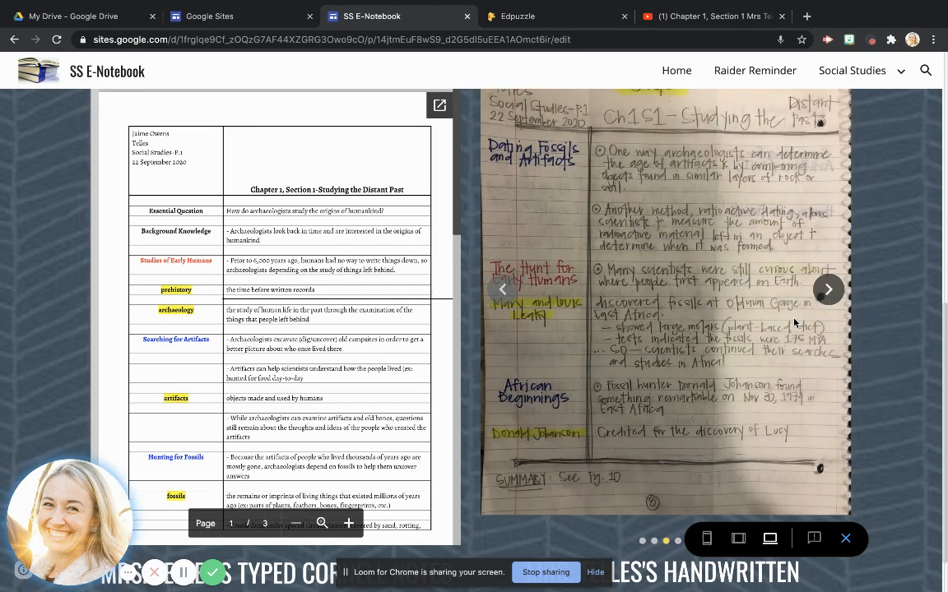
{"action": "scroll", "scroll_direction": "down", "scroll_amount": 3}
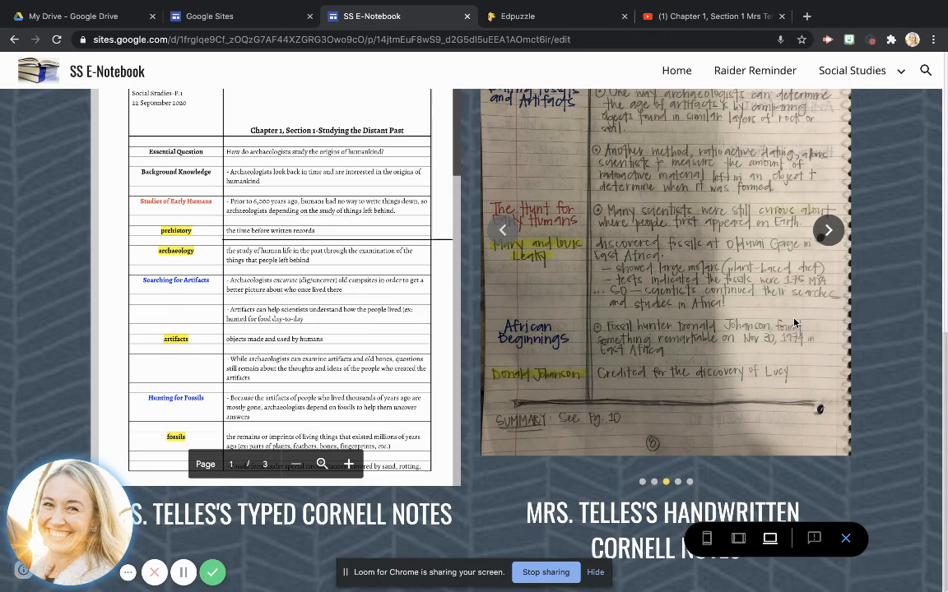